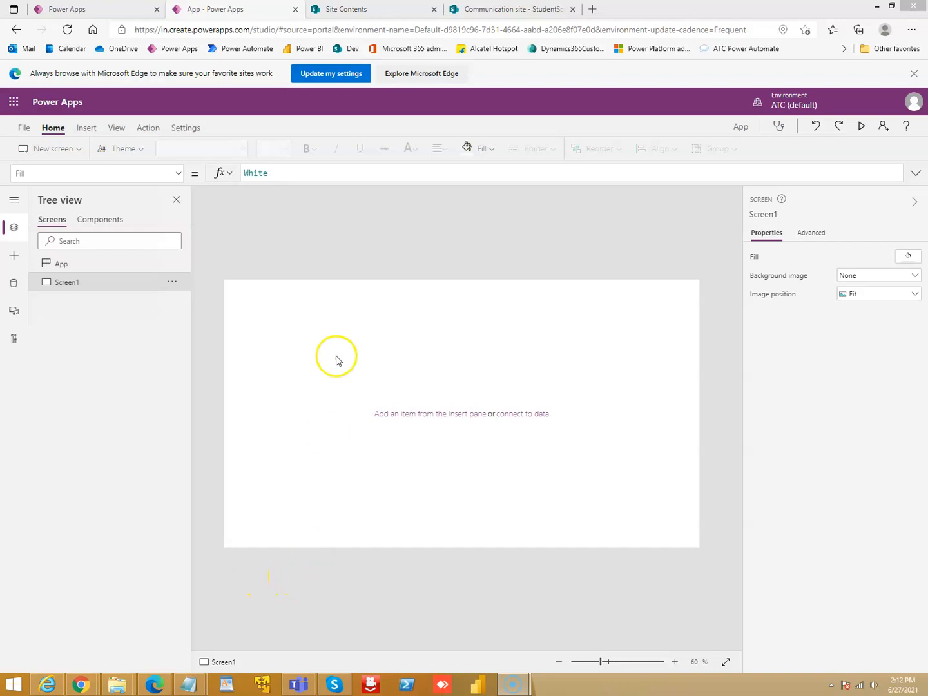
pyautogui.moveTo(85, 128)
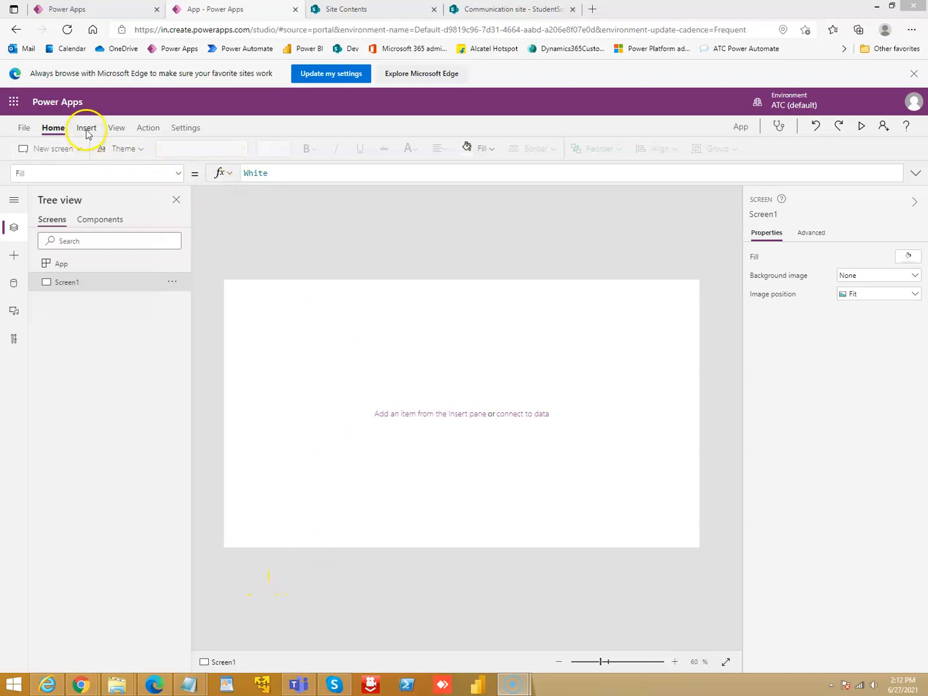
# Connect the StudentScore SharePoint list to the app as a data source.
pyautogui.click(13, 284)
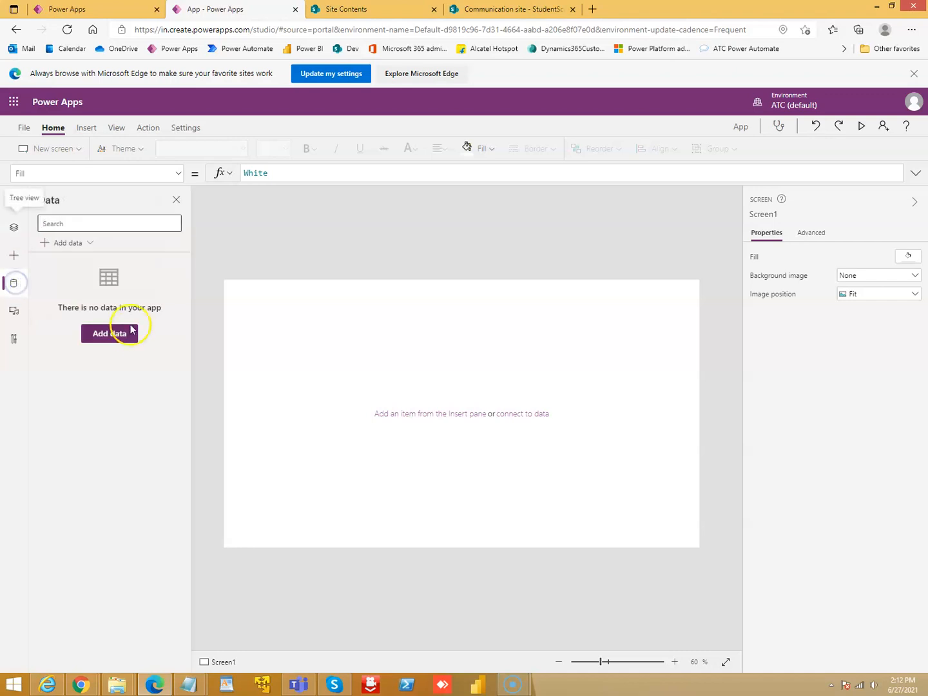
pyautogui.click(108, 333)
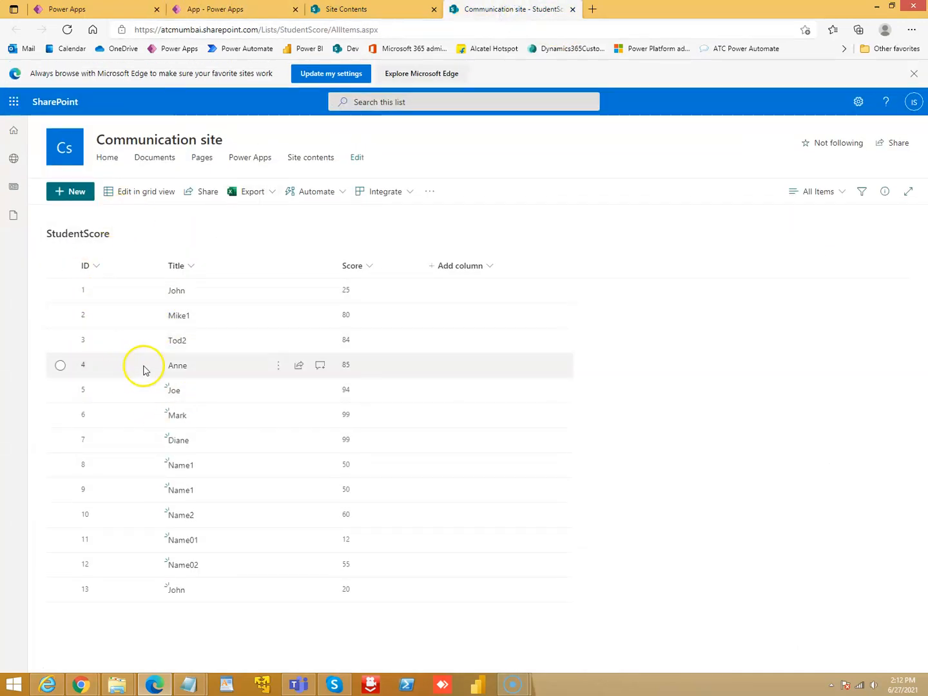
pyautogui.moveTo(196, 290)
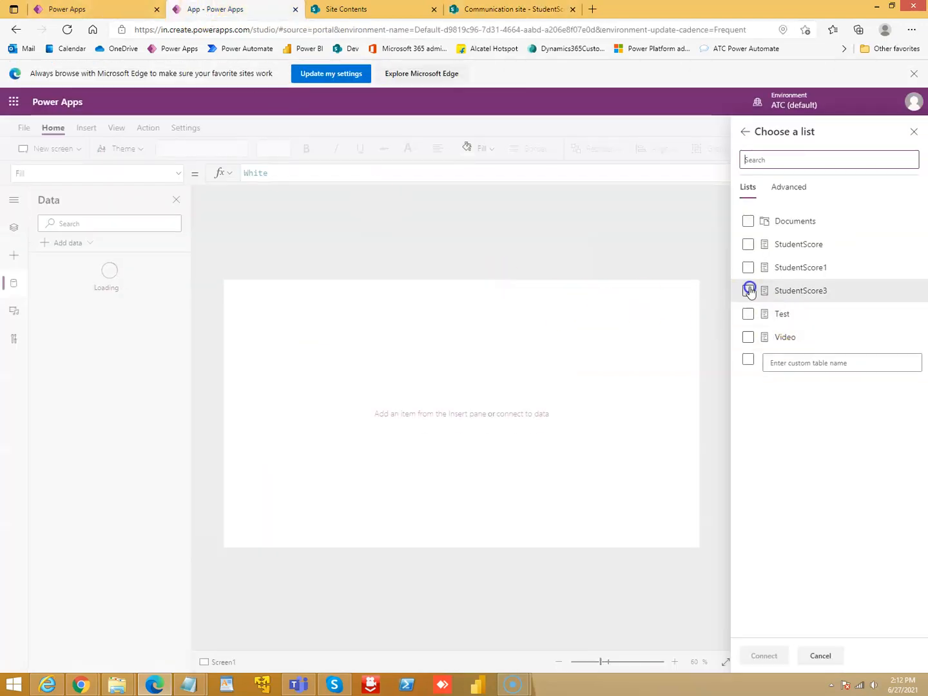
pyautogui.click(748, 244)
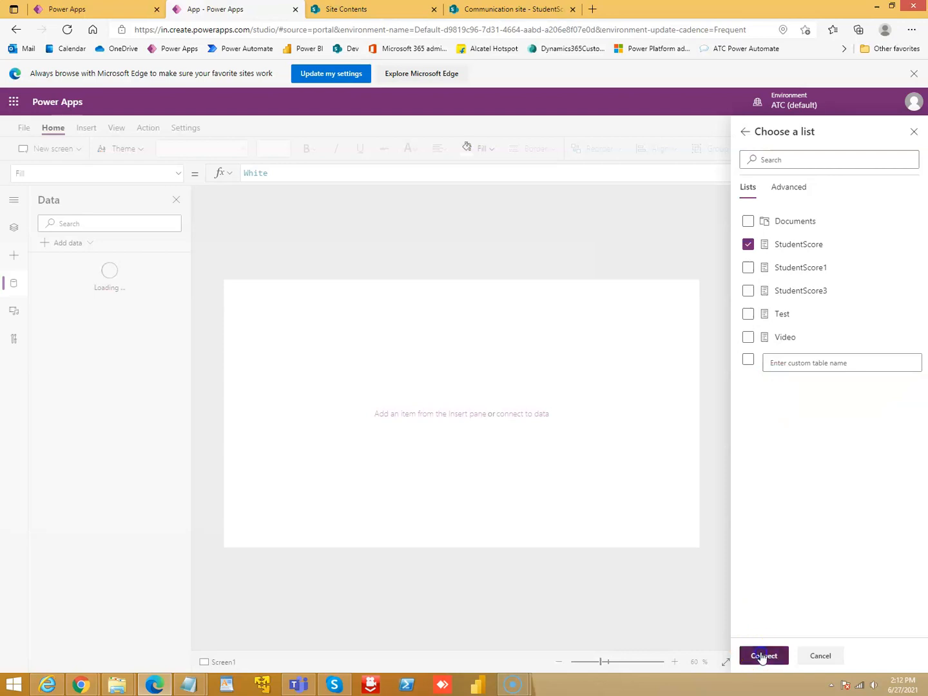
pyautogui.click(763, 655)
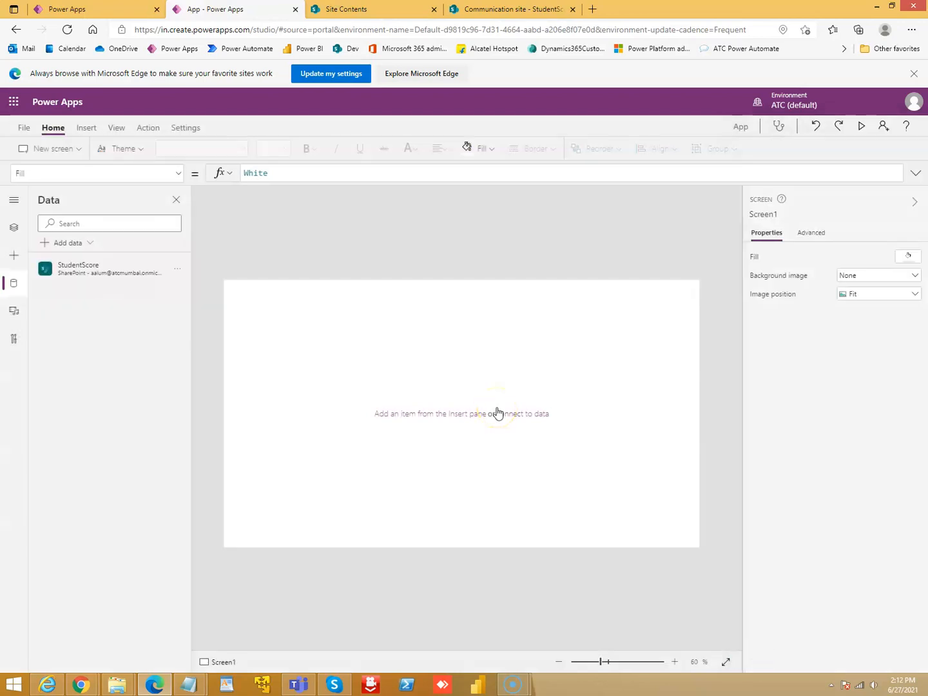
pyautogui.moveTo(346, 393)
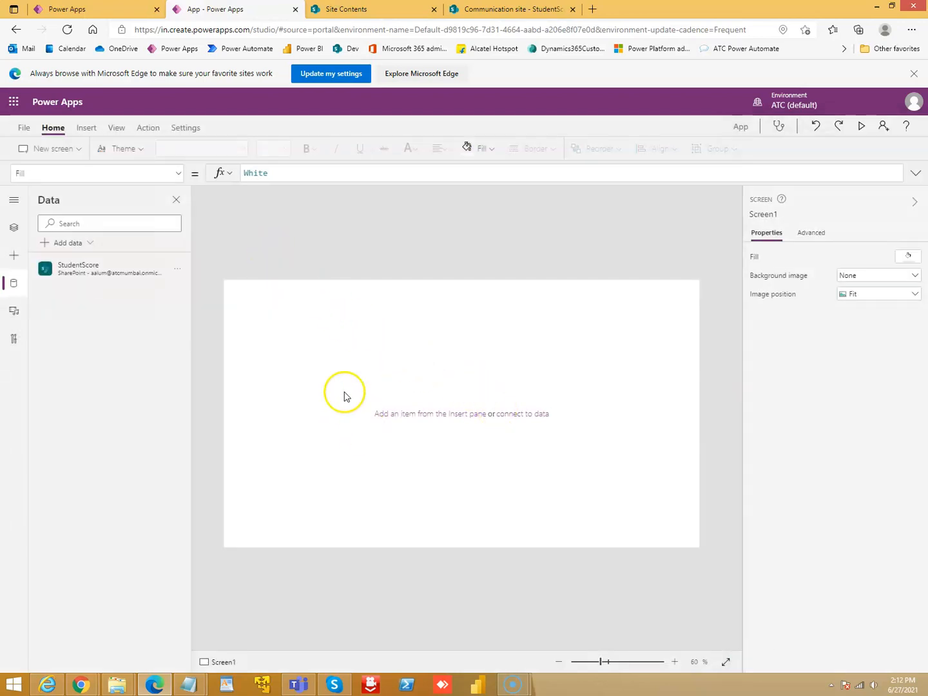
# Add a button and two text labels to the screen and select the button.
pyautogui.click(85, 126)
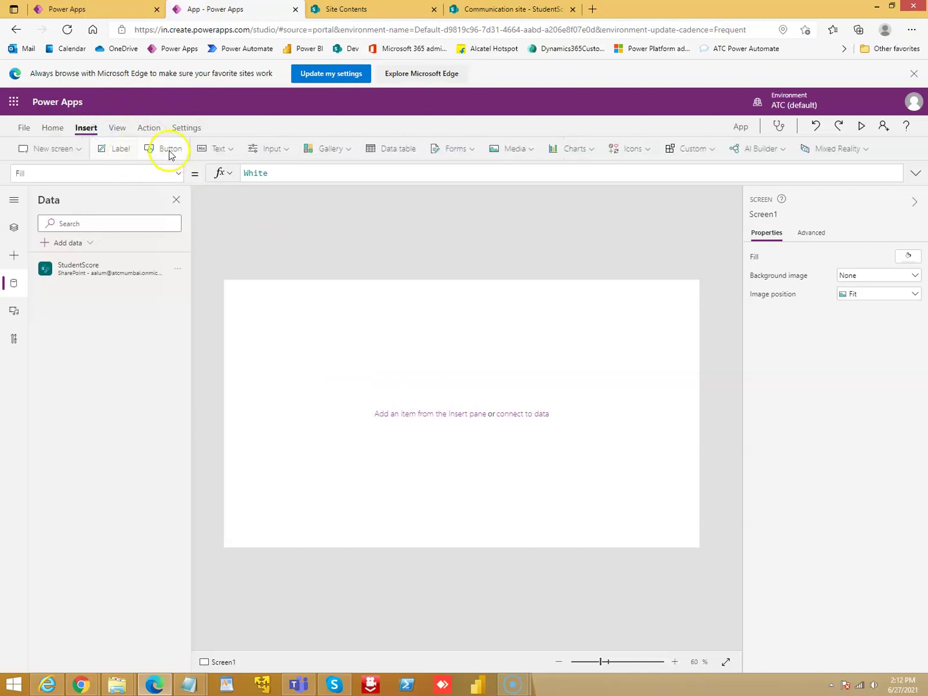
pyautogui.click(170, 148)
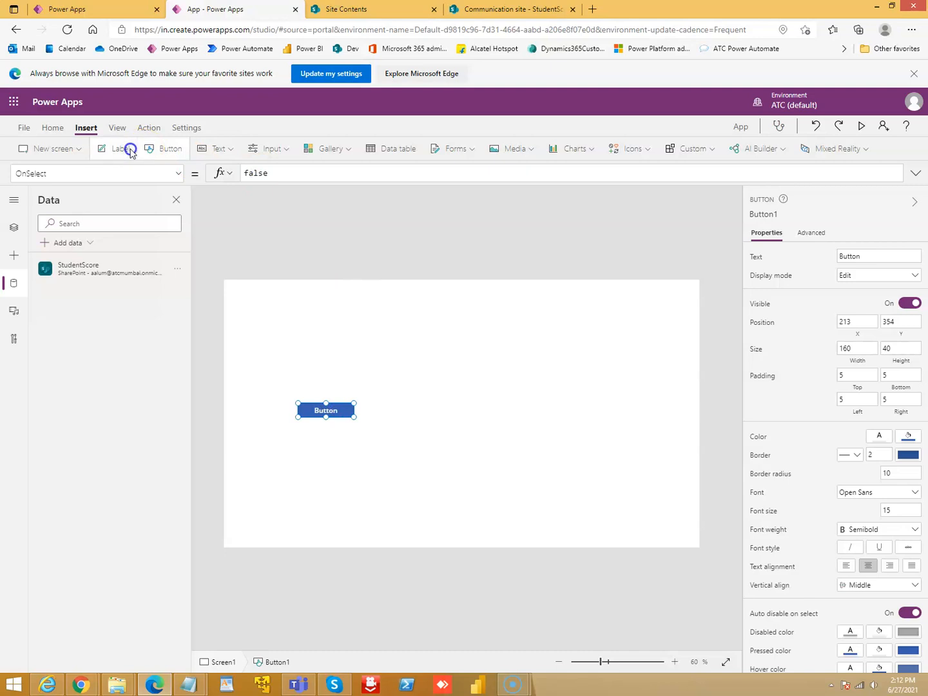
pyautogui.click(120, 148)
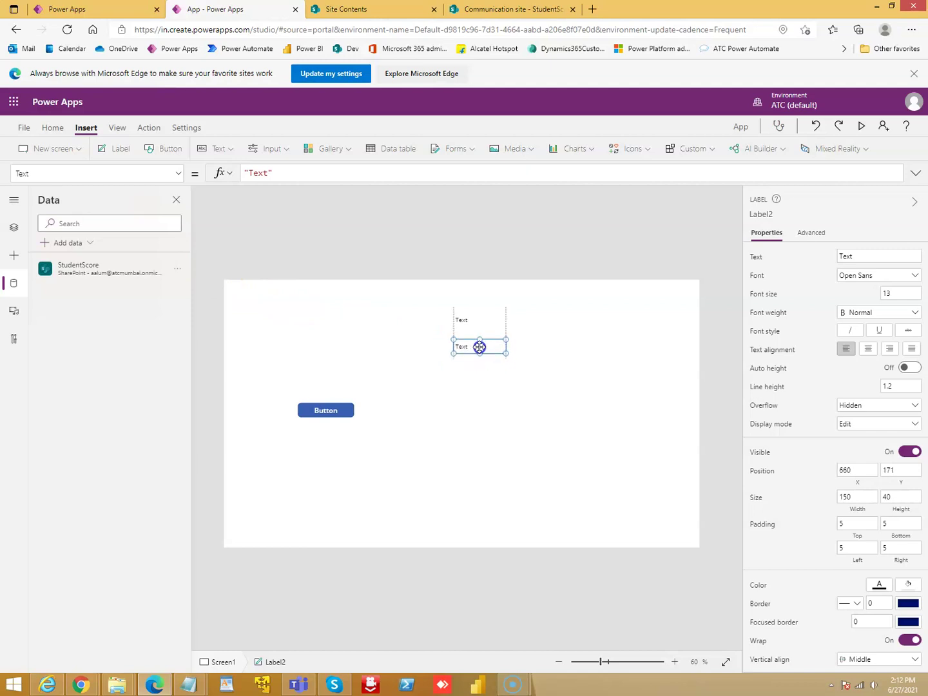
pyautogui.click(325, 410)
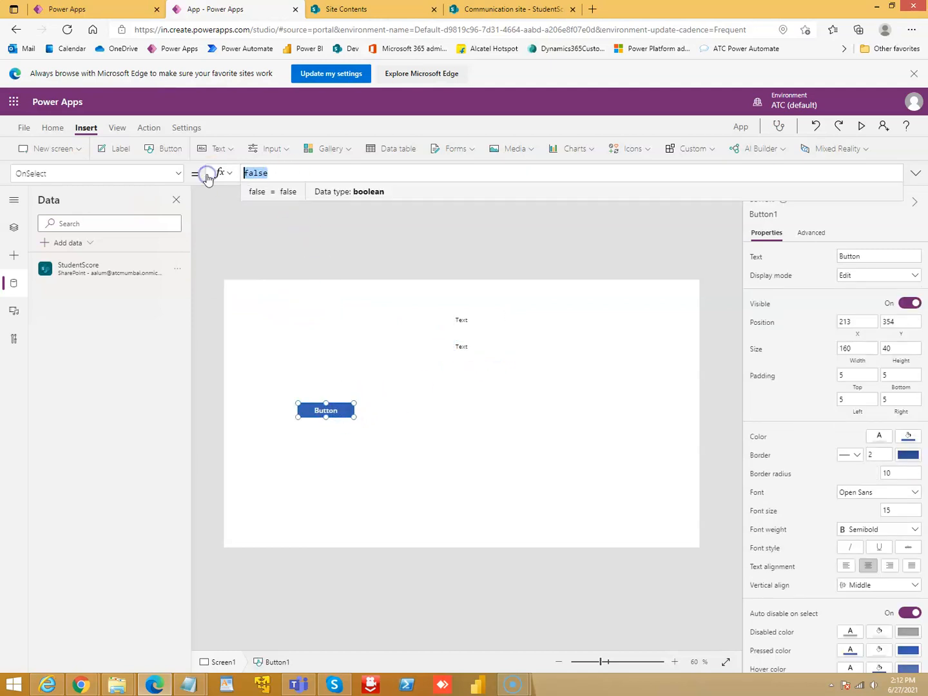
pyautogui.moveTo(222, 172)
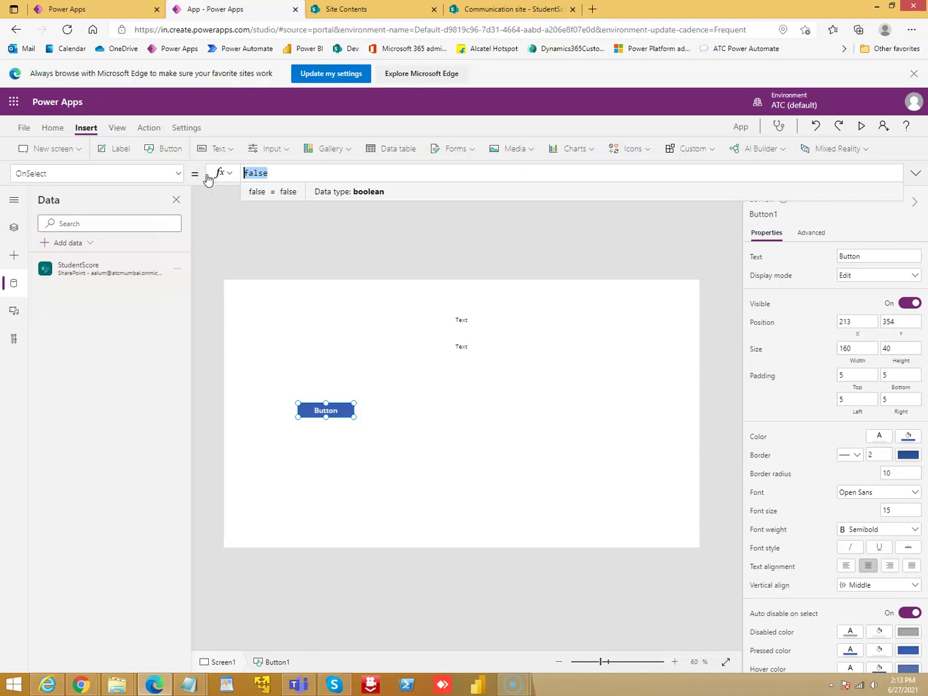
# Enter OnSelect formula Set(varStudentScore, Coalesce(LookUp(StudentScore, ID=1))).
pyautogui.write('Set(')
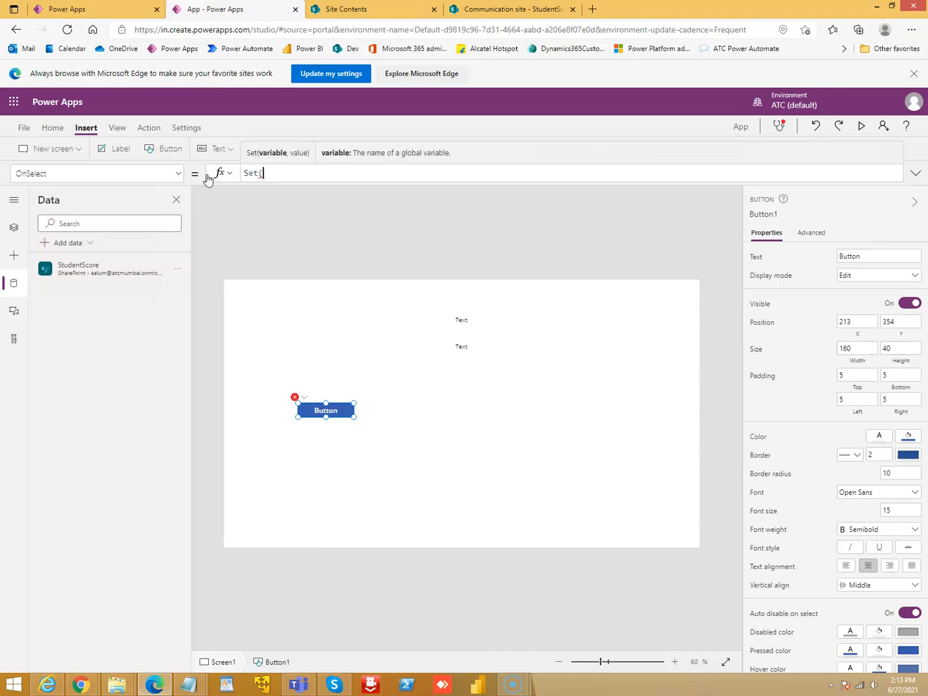
pyautogui.write('var')
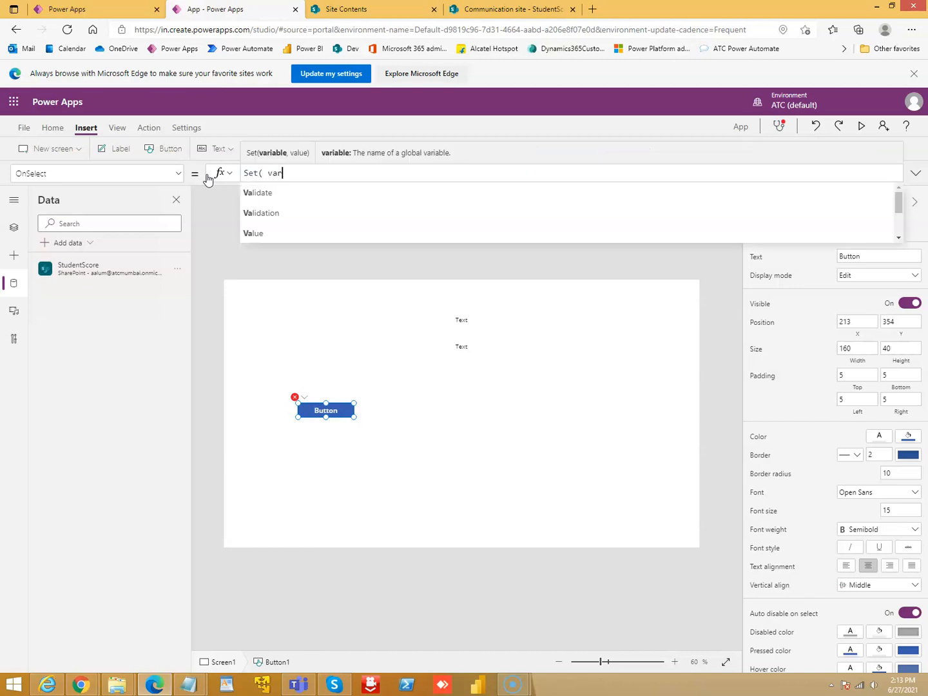
pyautogui.write('P')
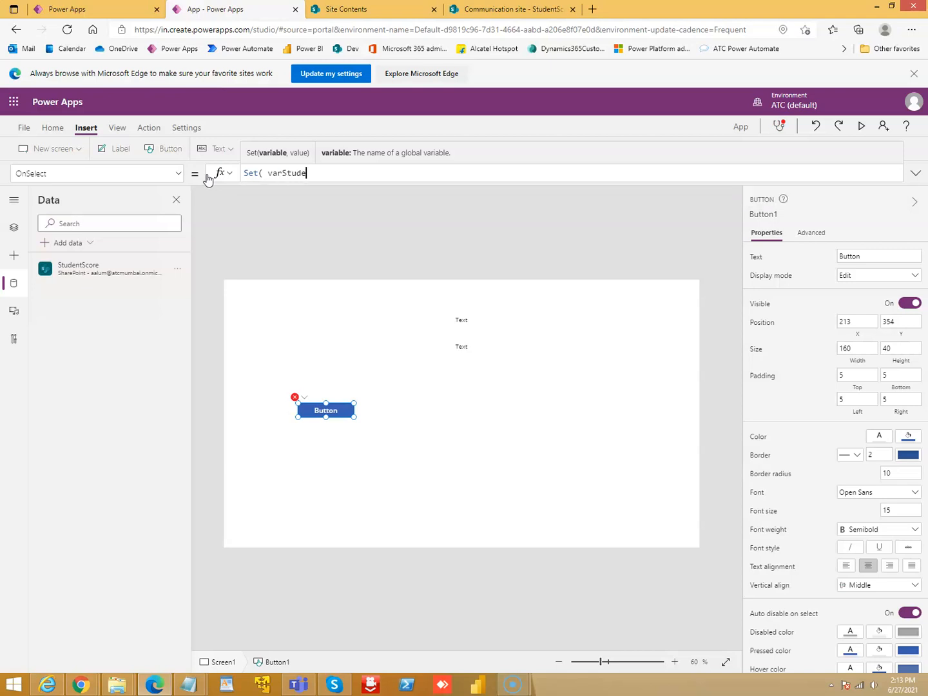
pyautogui.write('nt')
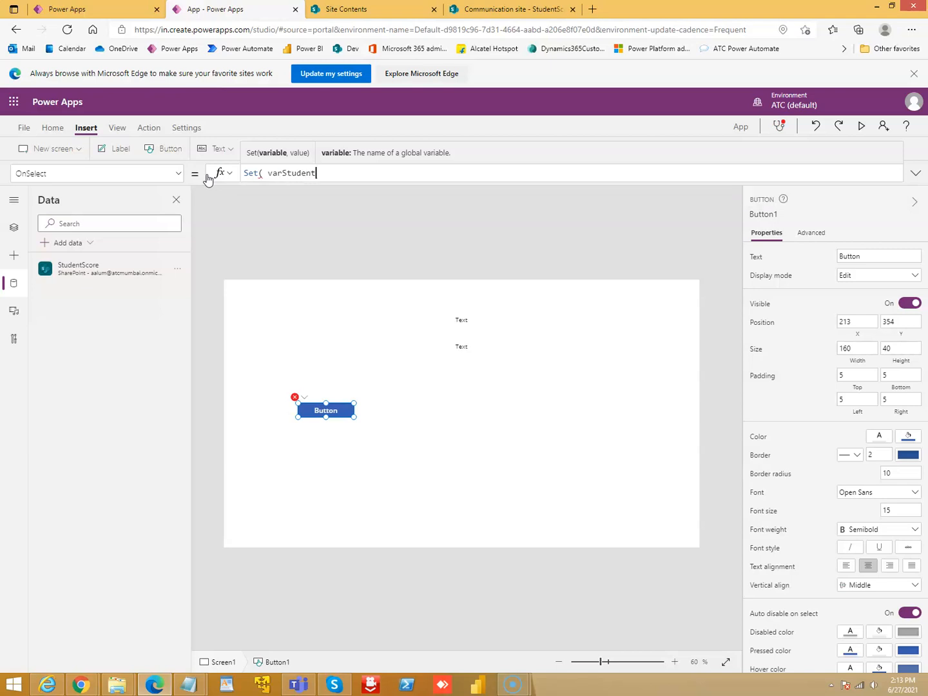
pyautogui.write('Sciore')
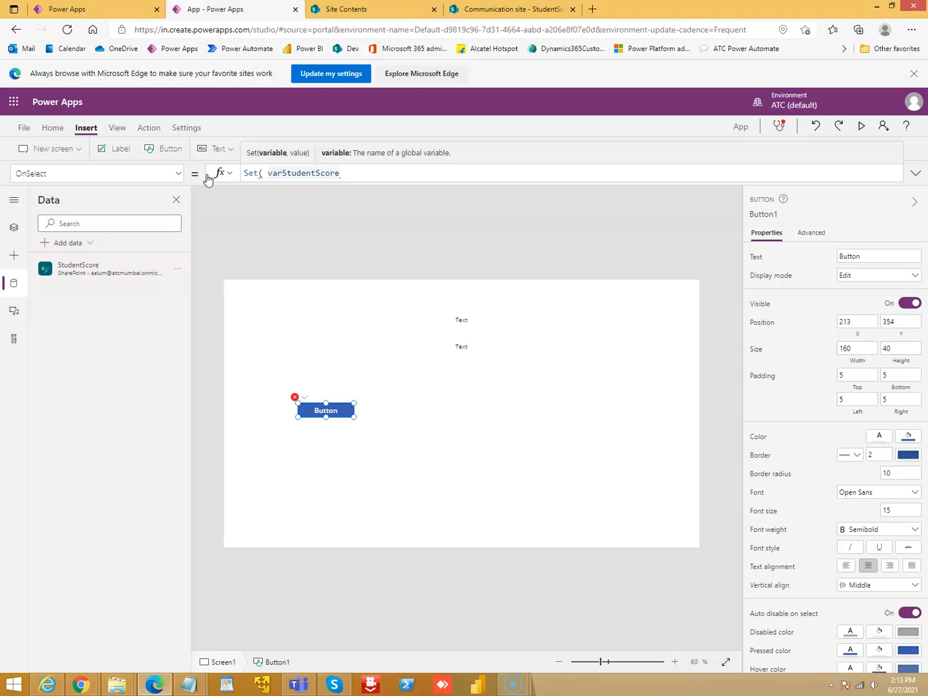
pyautogui.write(',')
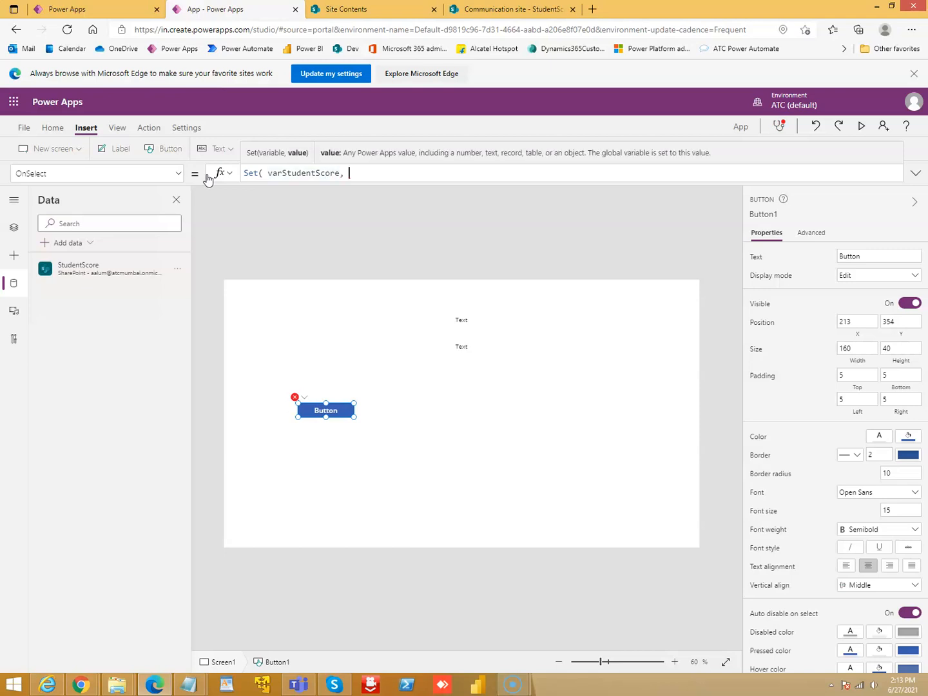
pyautogui.write('Coa')
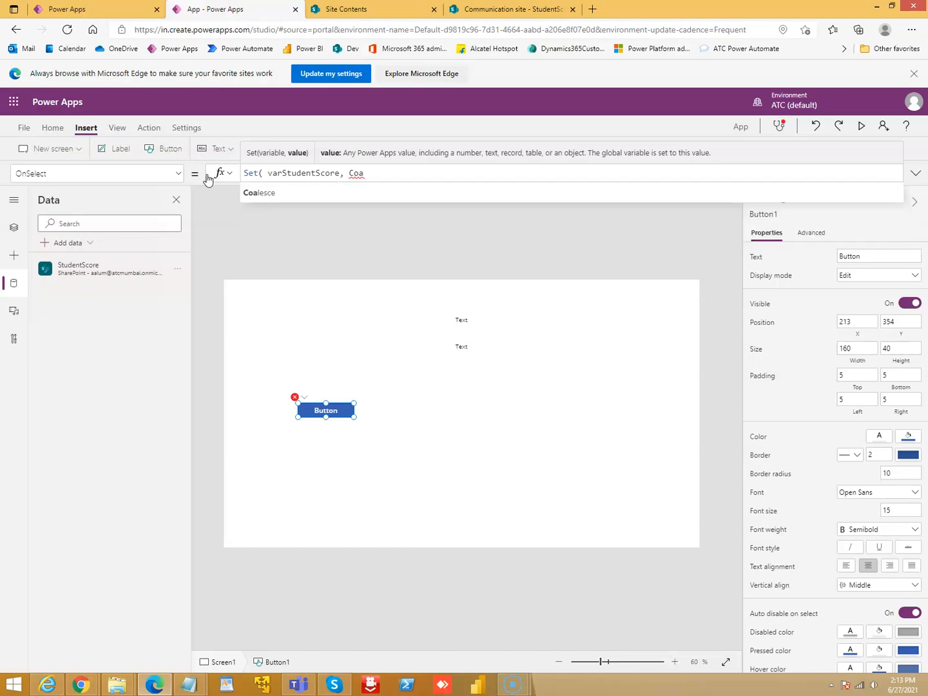
pyautogui.write('lesce(')
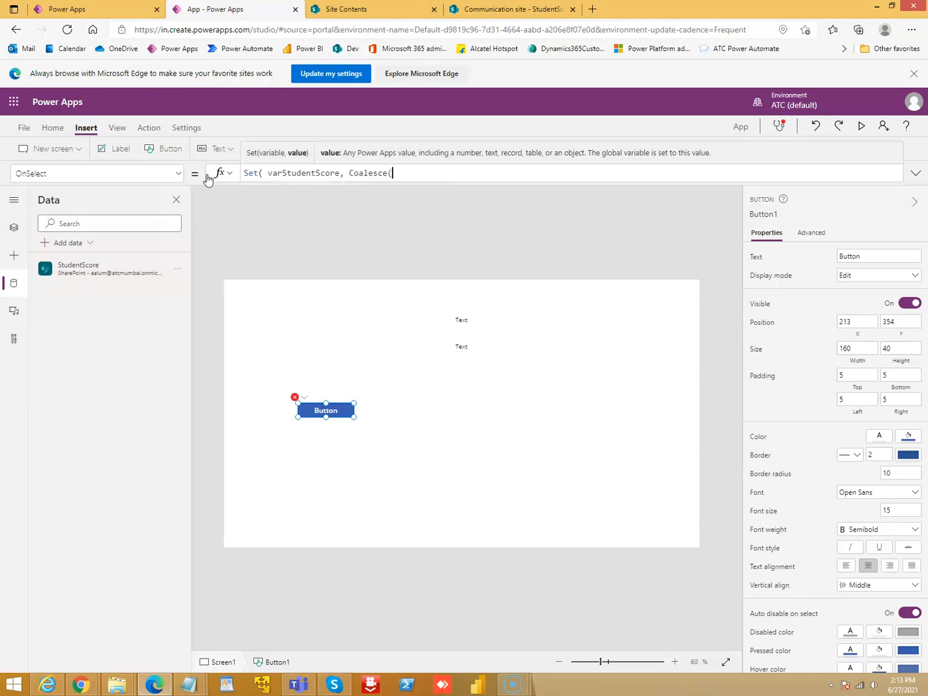
pyautogui.write('LoopUp')
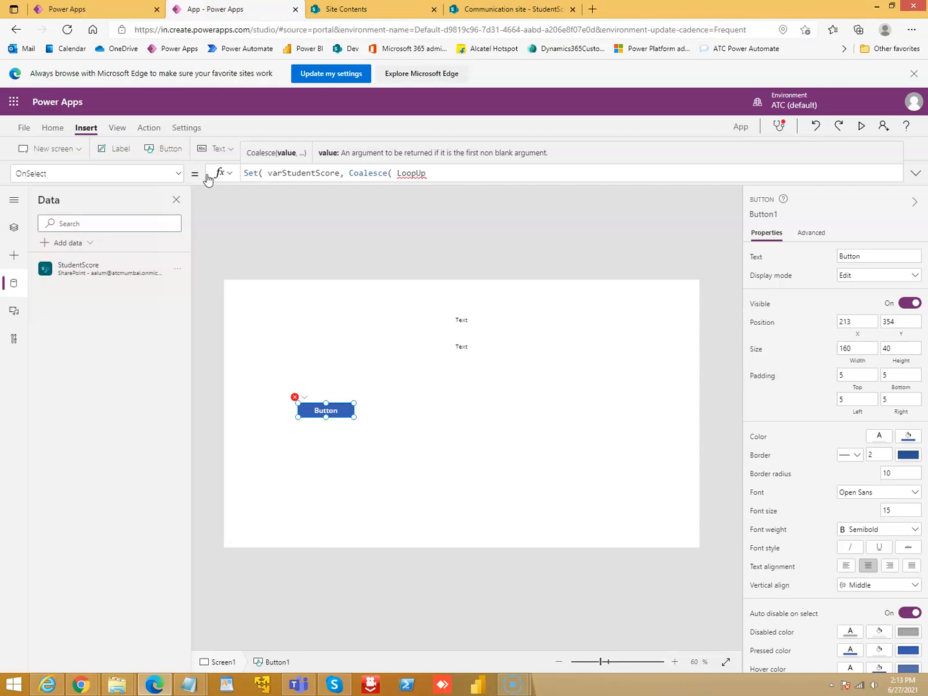
pyautogui.write('(Stud')
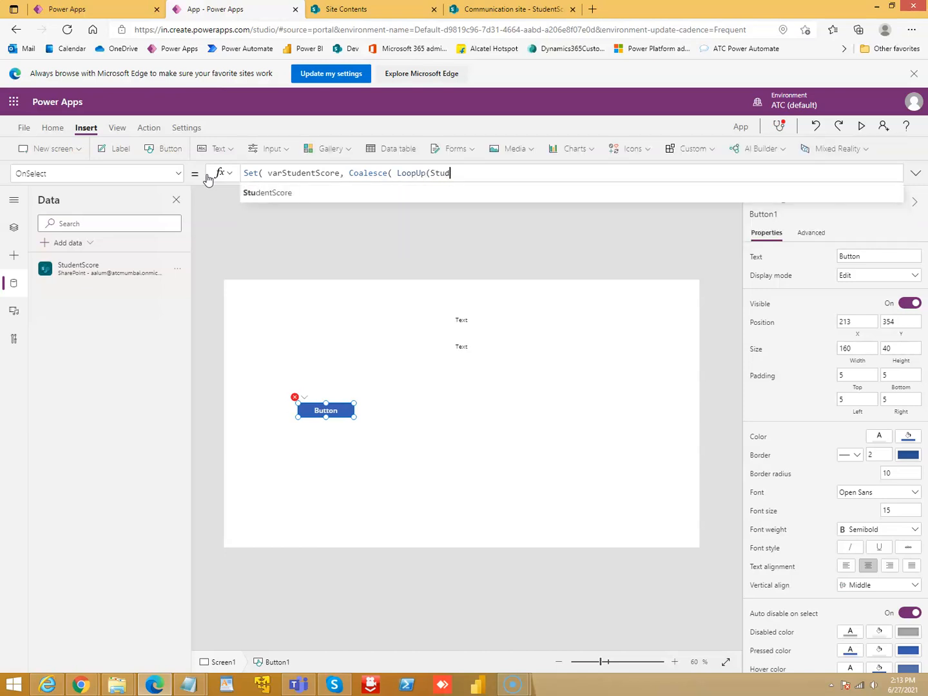
pyautogui.write('entSc')
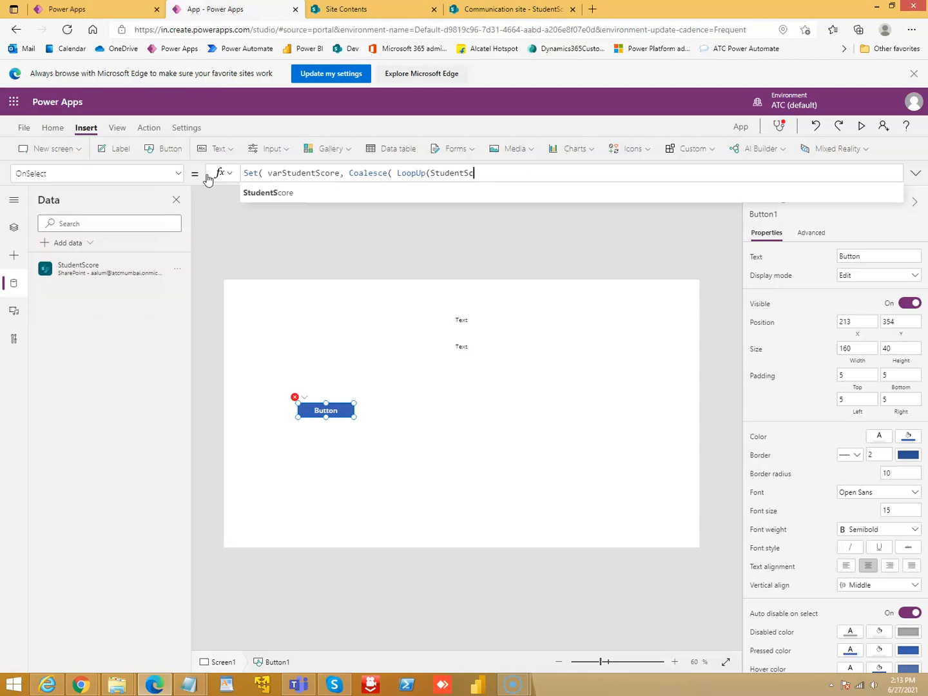
pyautogui.write('ore')
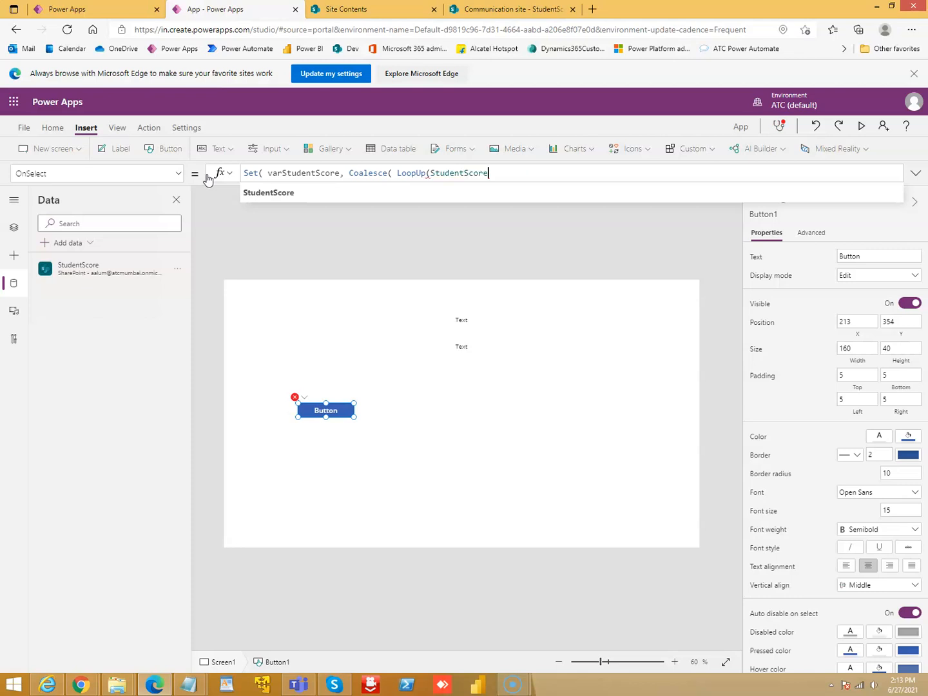
pyautogui.write(', ID')
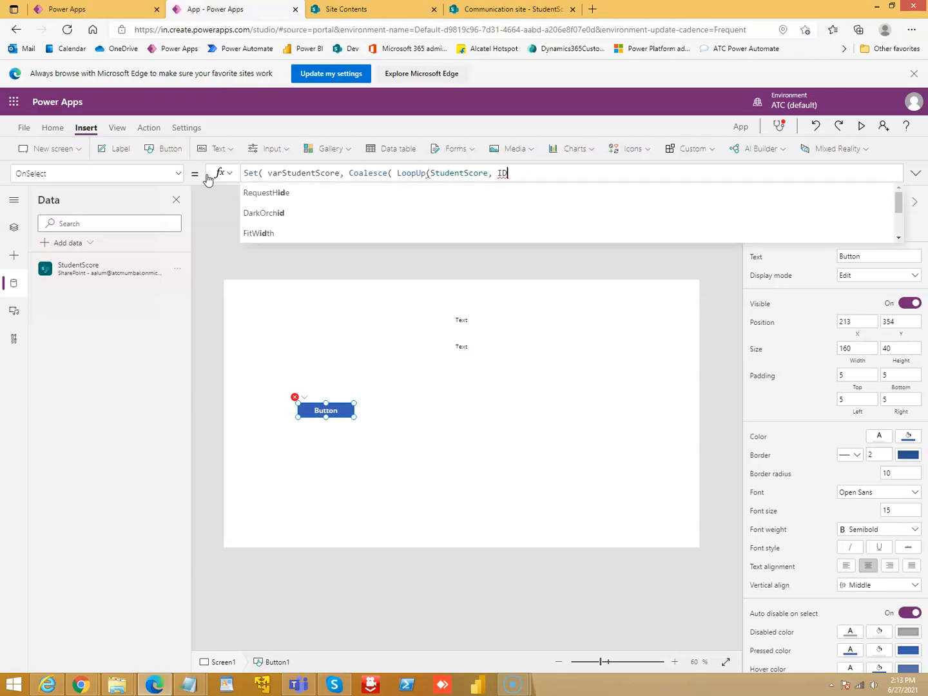
pyautogui.write('=1) ) )')
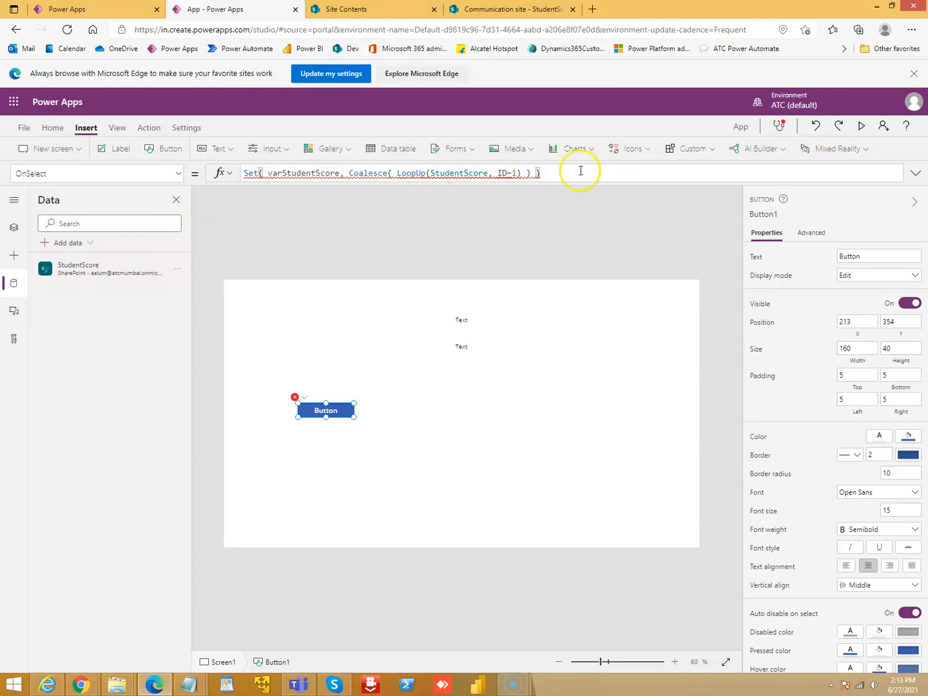
# Re-edit the lookup condition ID = 1 in the button's OnSelect formula.
pyautogui.click(508, 173)
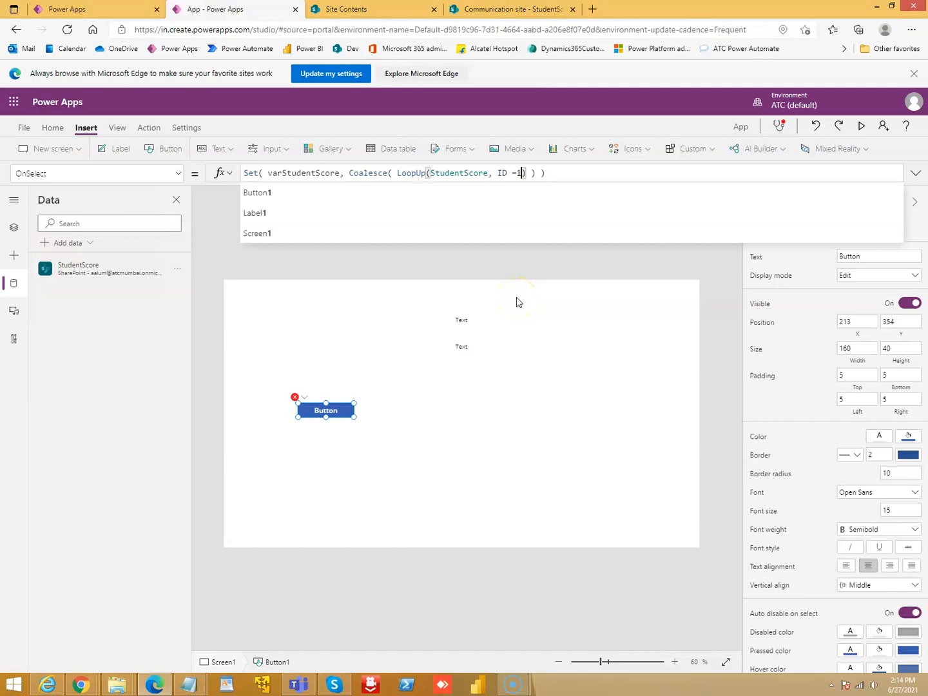
pyautogui.moveTo(364, 233)
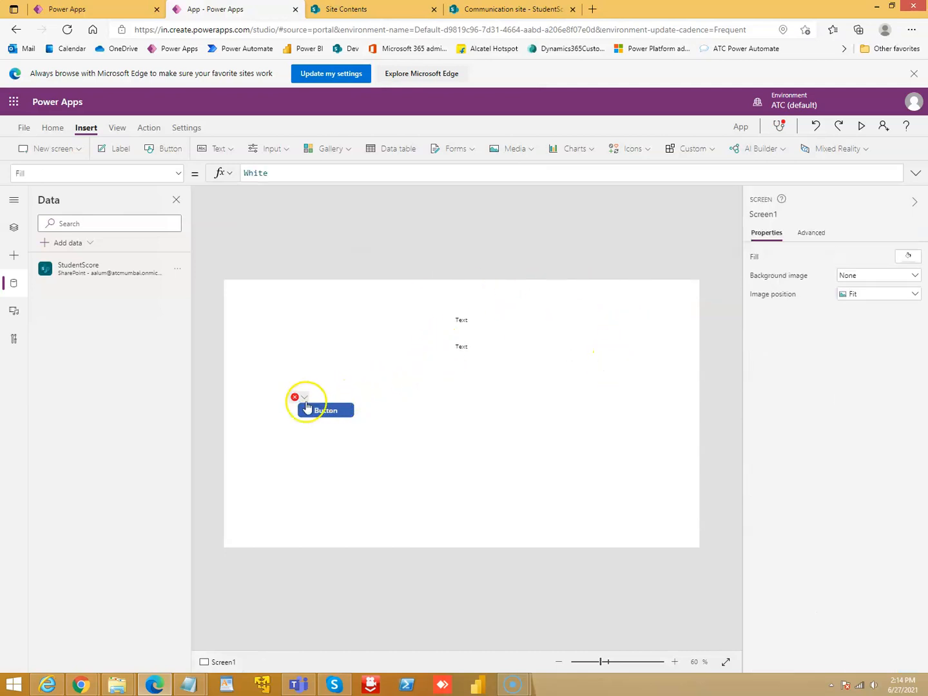
pyautogui.click(325, 410)
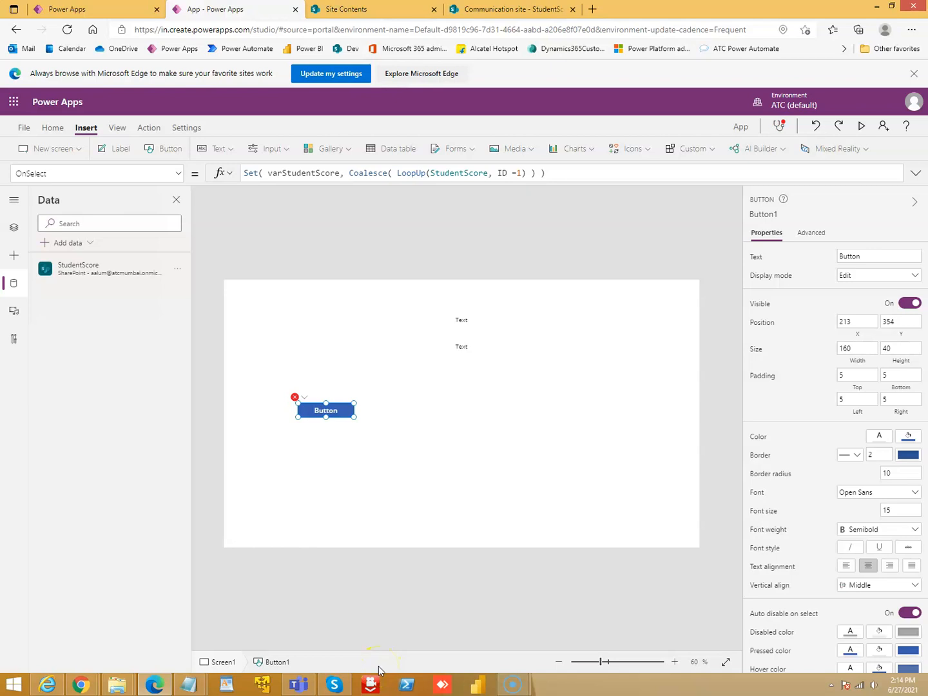
pyautogui.moveTo(435, 234)
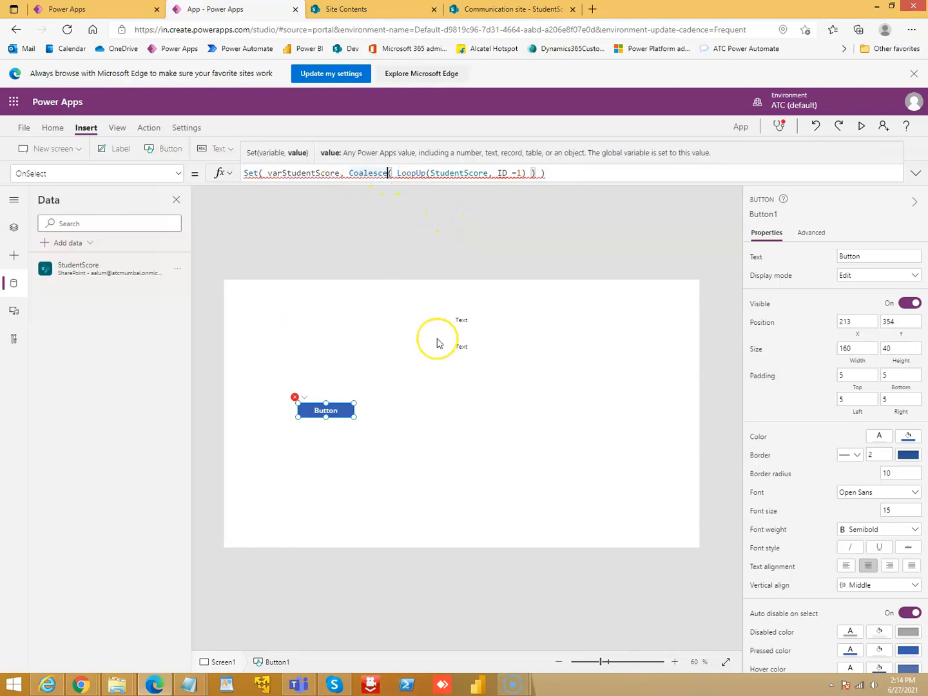
pyautogui.moveTo(437, 343)
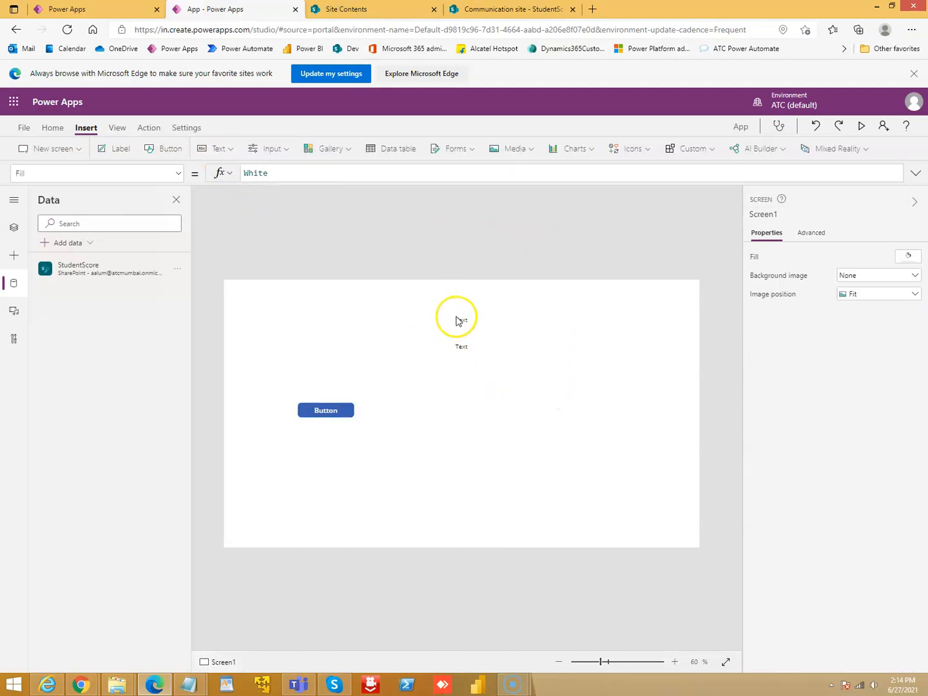
# Bind Label1 to varStudentScore.Title and Label2 to varStudentScore.Score.
pyautogui.click(325, 410)
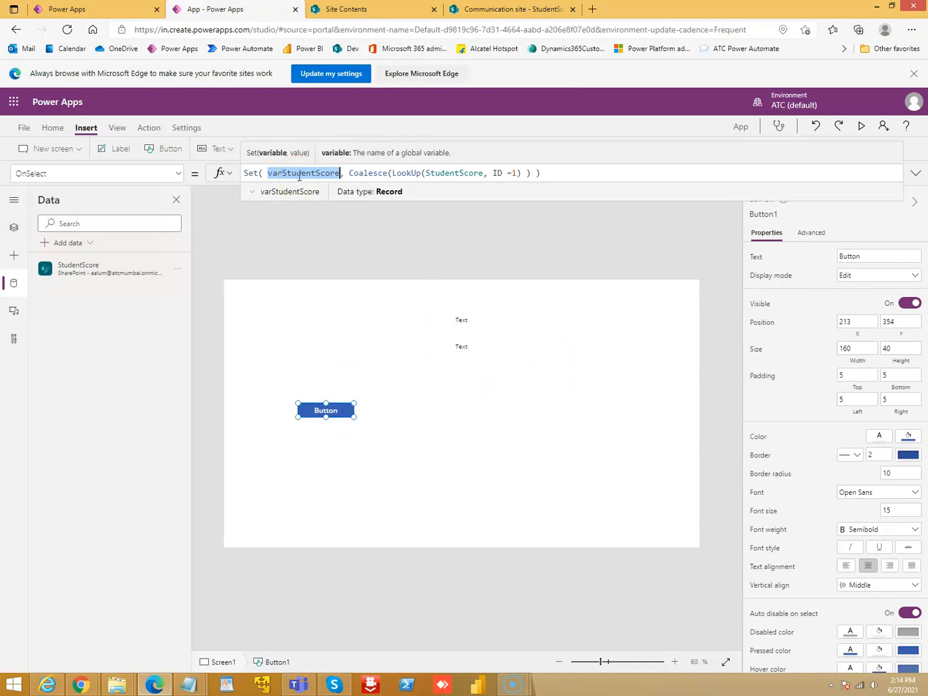
pyautogui.click(462, 320)
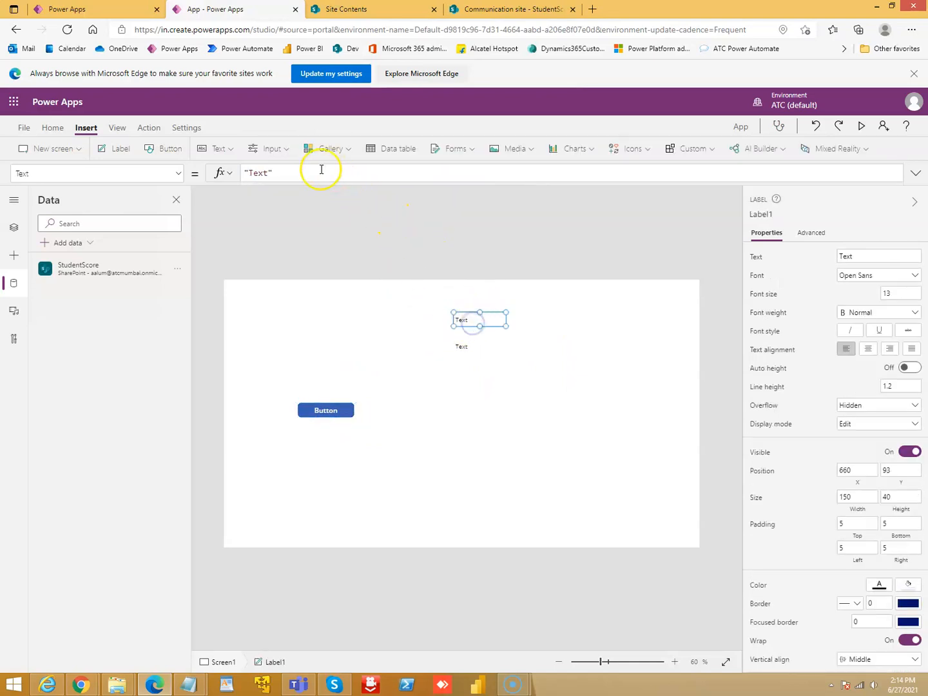
pyautogui.write('varStudentScore')
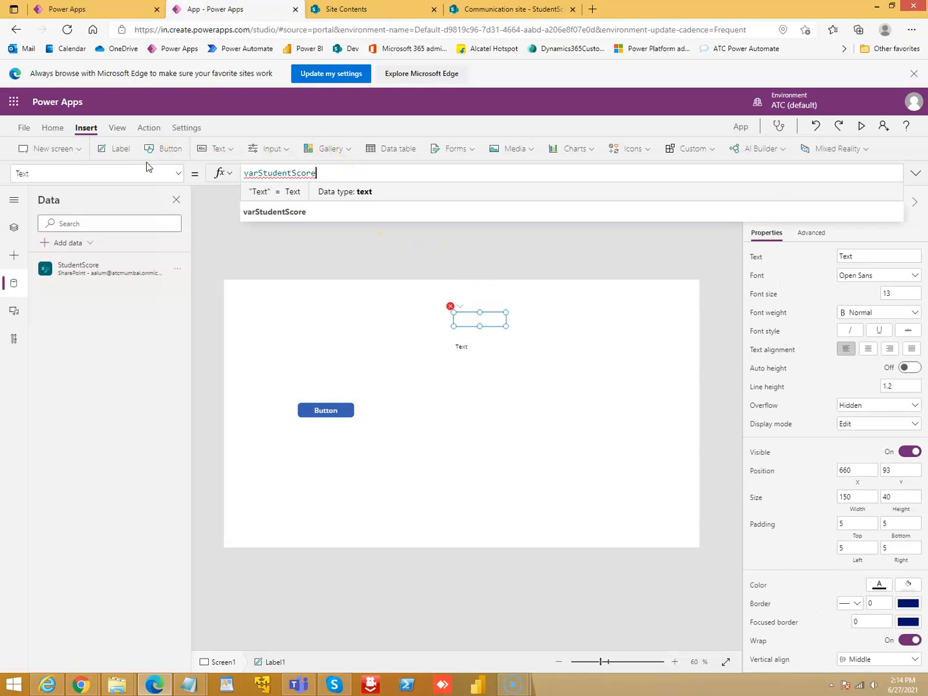
pyautogui.write('.Tit')
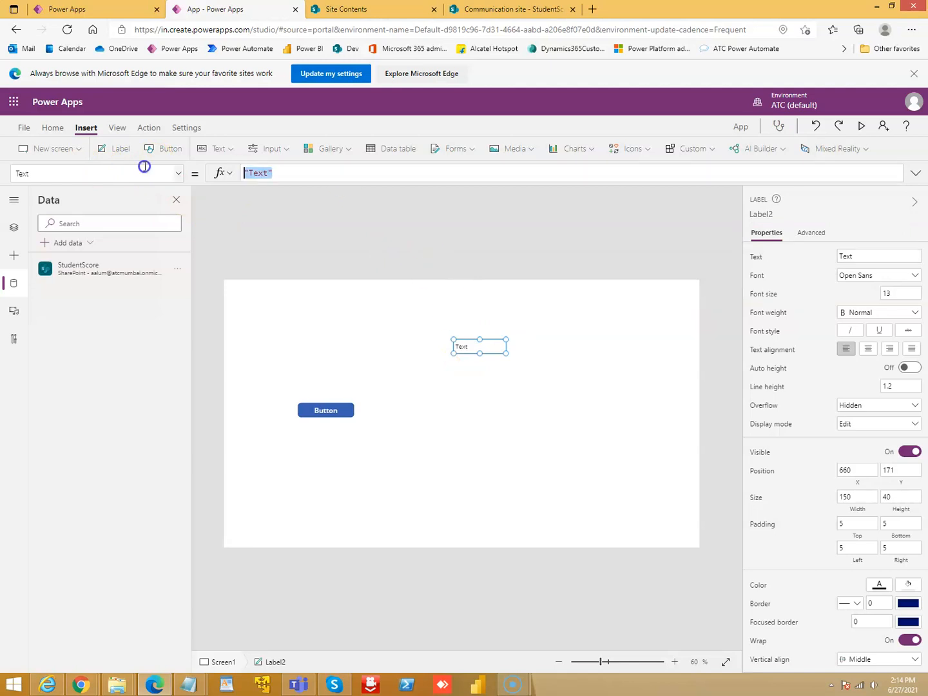
pyautogui.write('varStudentScore.')
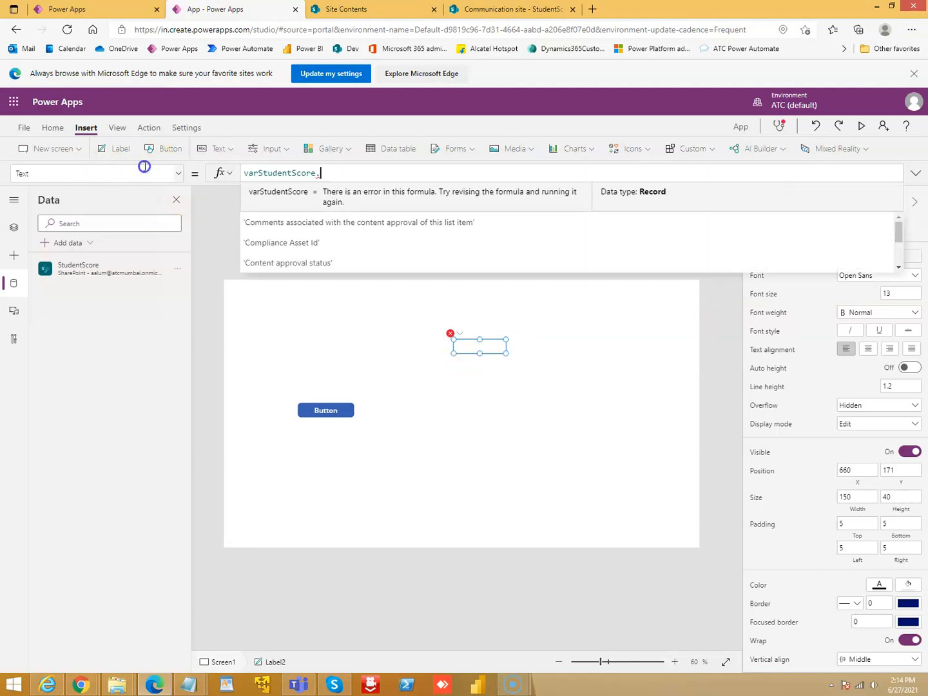
pyautogui.write('Scxore')
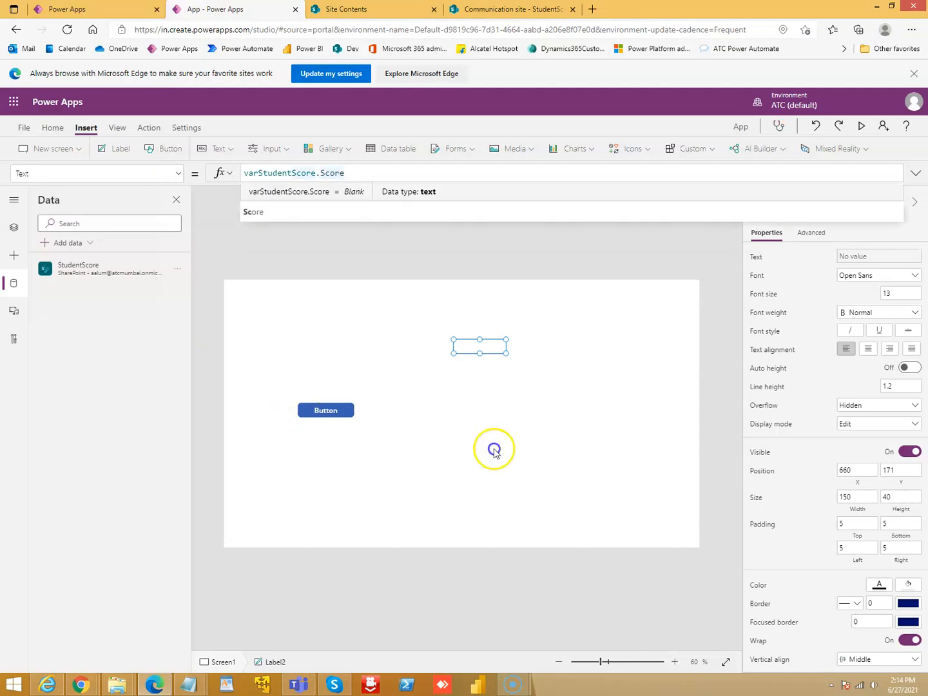
pyautogui.click(861, 126)
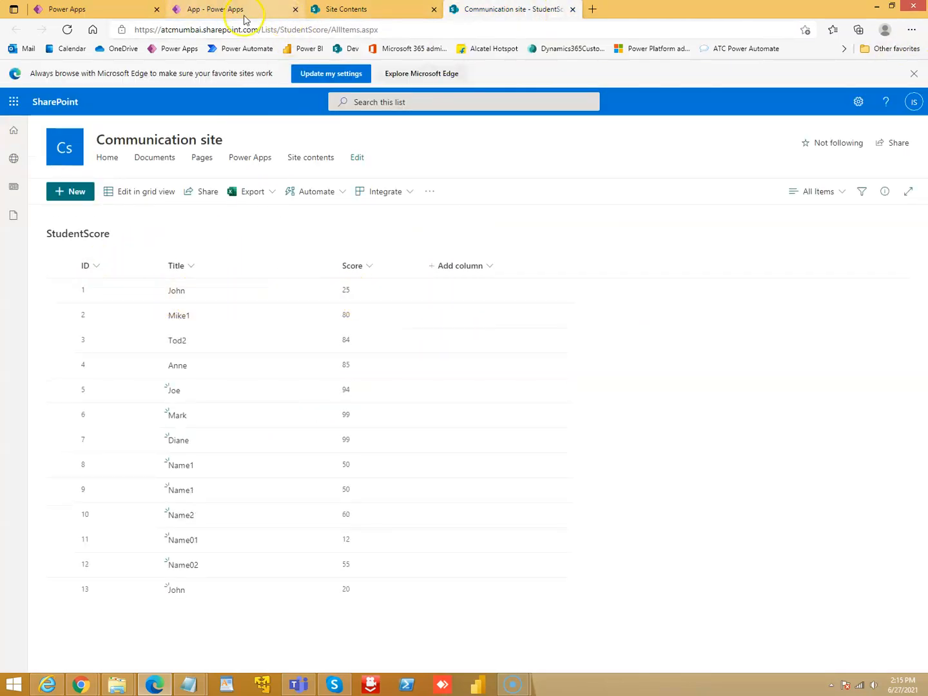
# Preview the app, press the button to show Mike1 and 80, then add a text input.
pyautogui.click(225, 9)
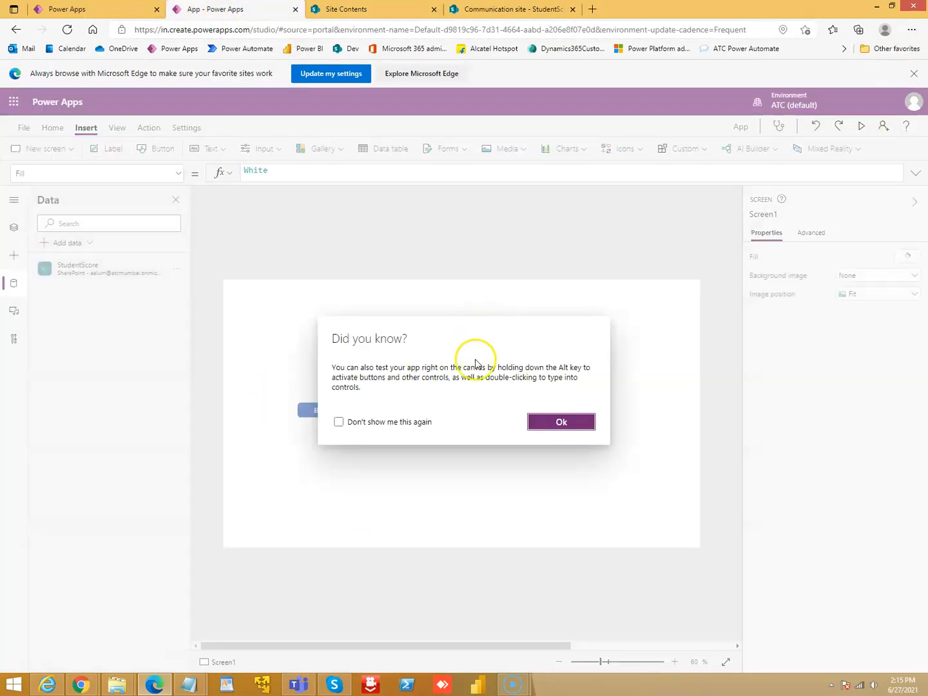
pyautogui.click(560, 421)
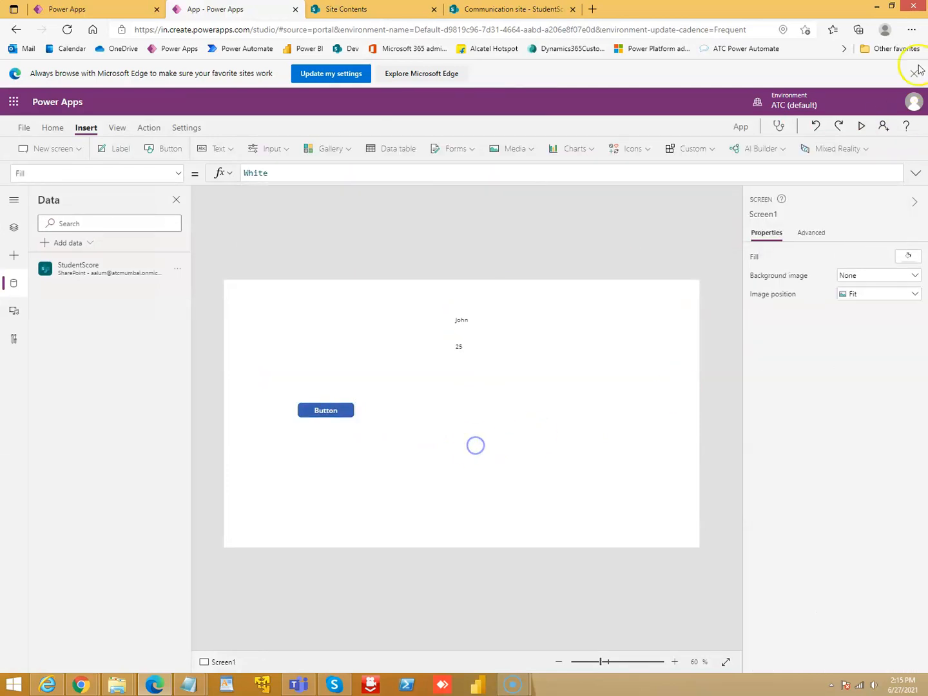
pyautogui.click(861, 127)
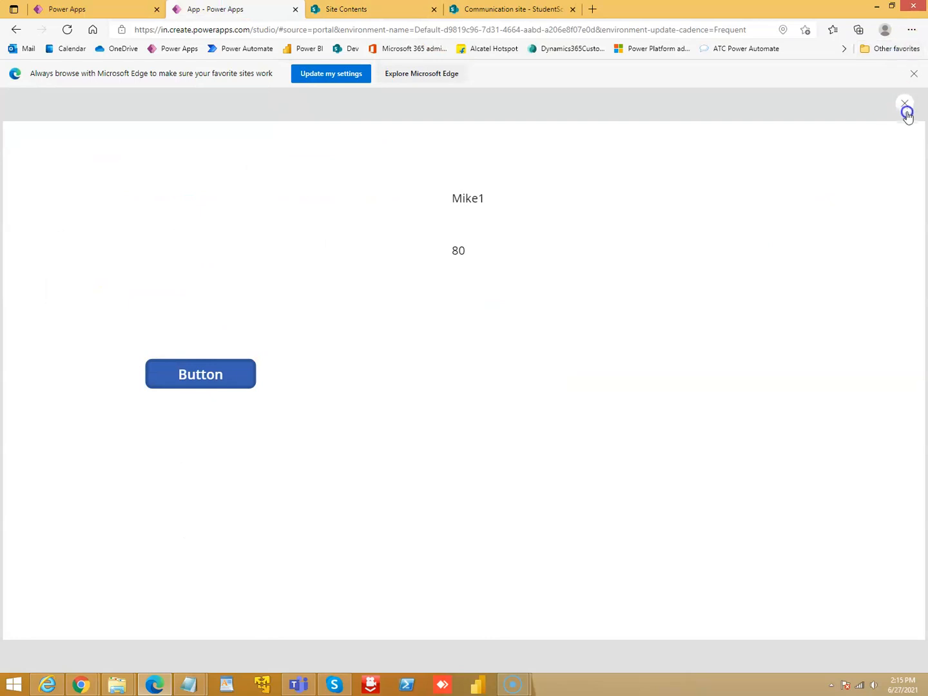
pyautogui.click(905, 103)
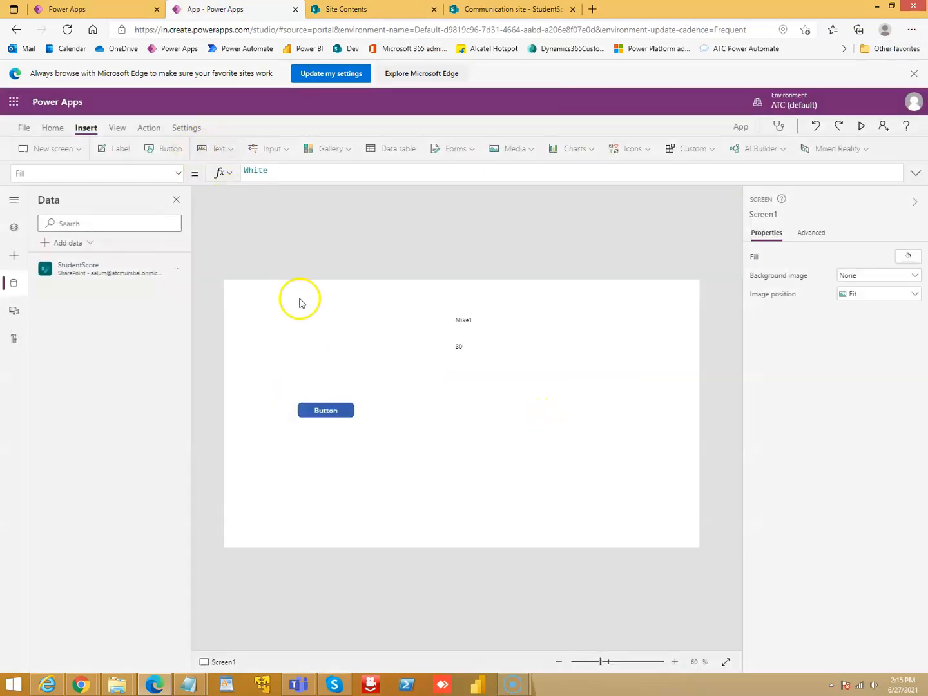
pyautogui.click(270, 148)
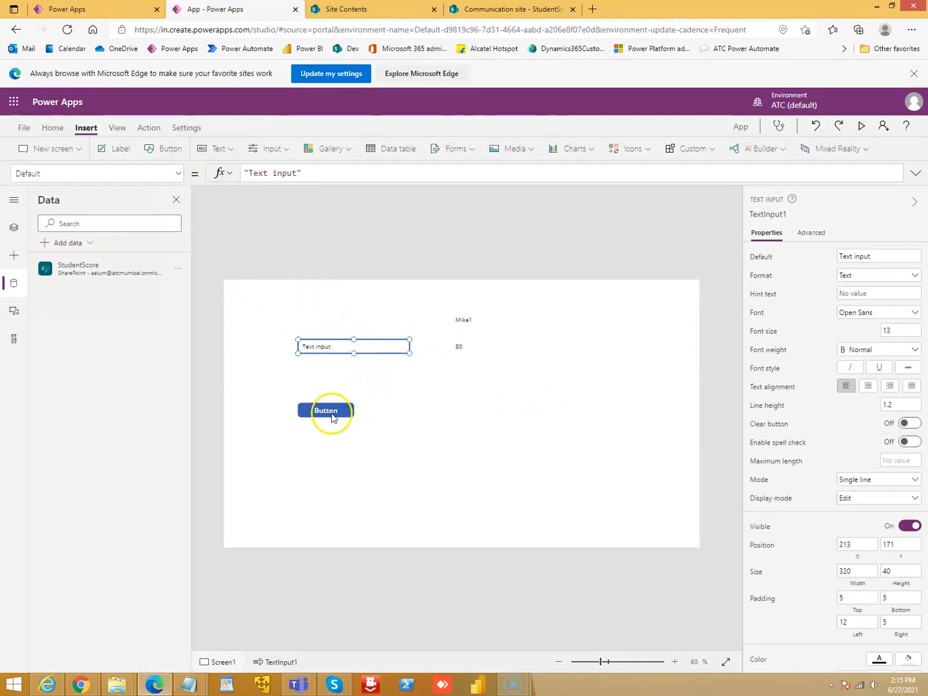
# Change the button's lookup condition to use TextInput1's value instead of 1.
pyautogui.click(325, 410)
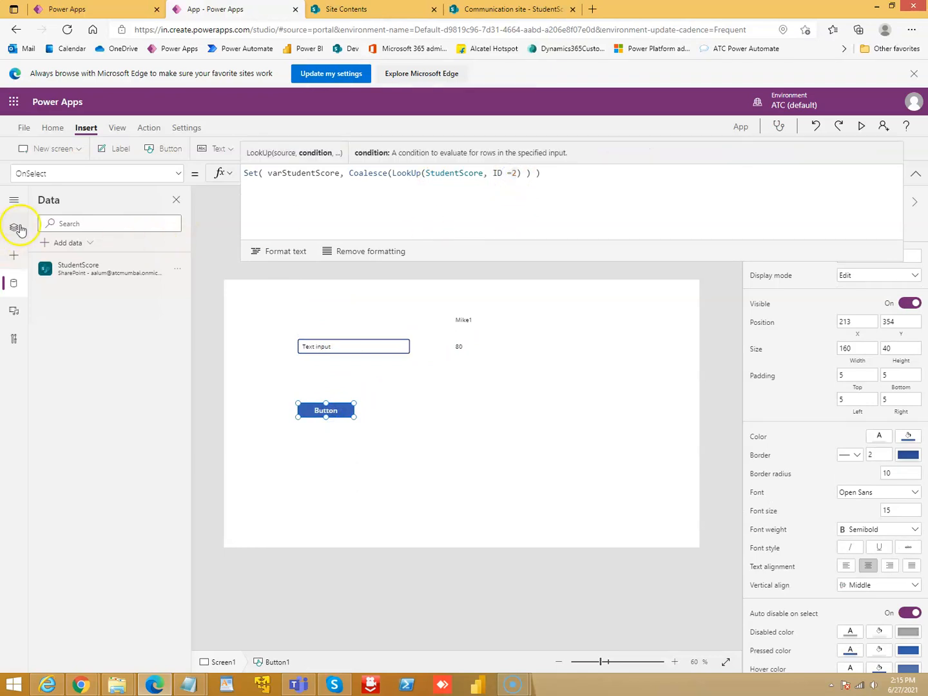
pyautogui.click(15, 227)
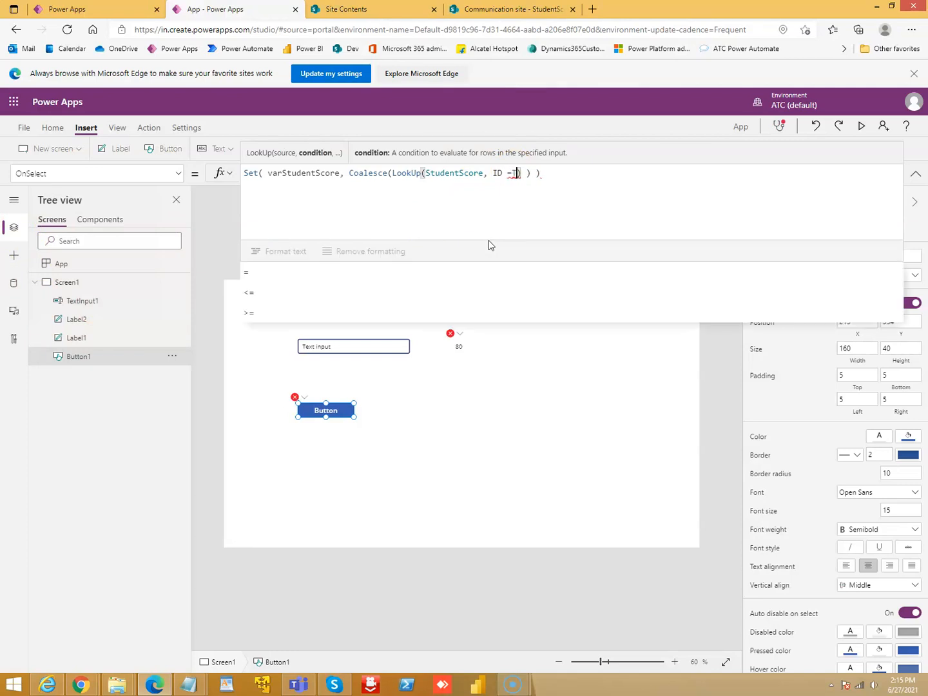
pyautogui.write('TextInpu')
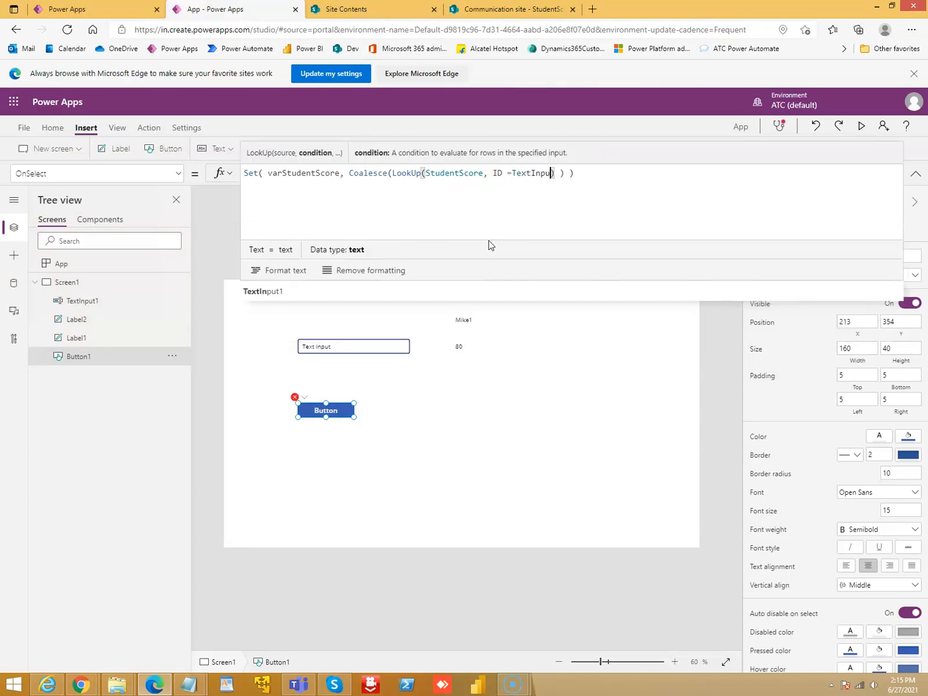
pyautogui.write('.V')
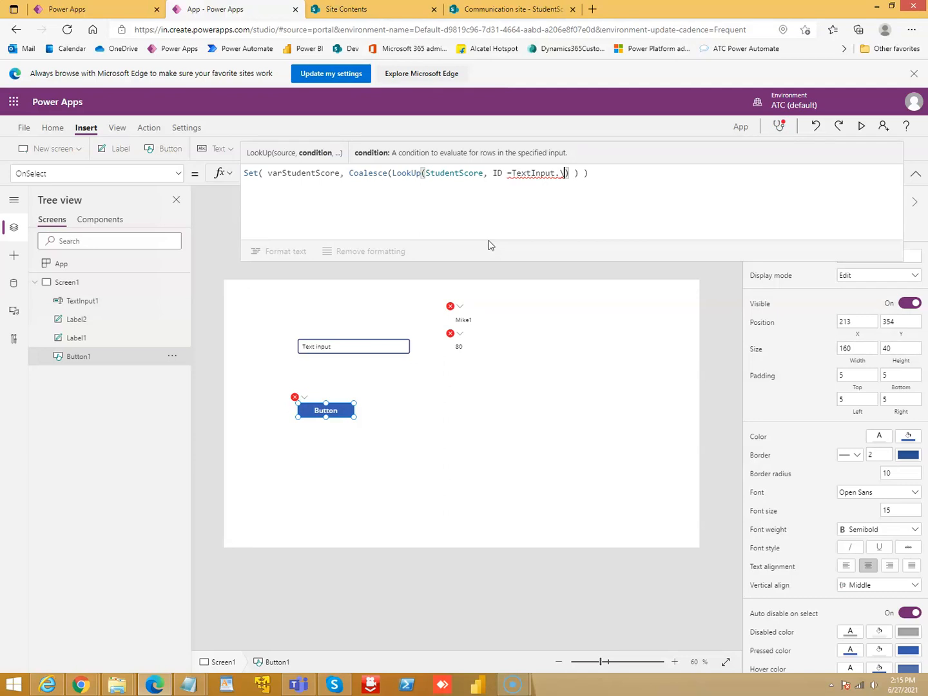
pyautogui.write('Text')
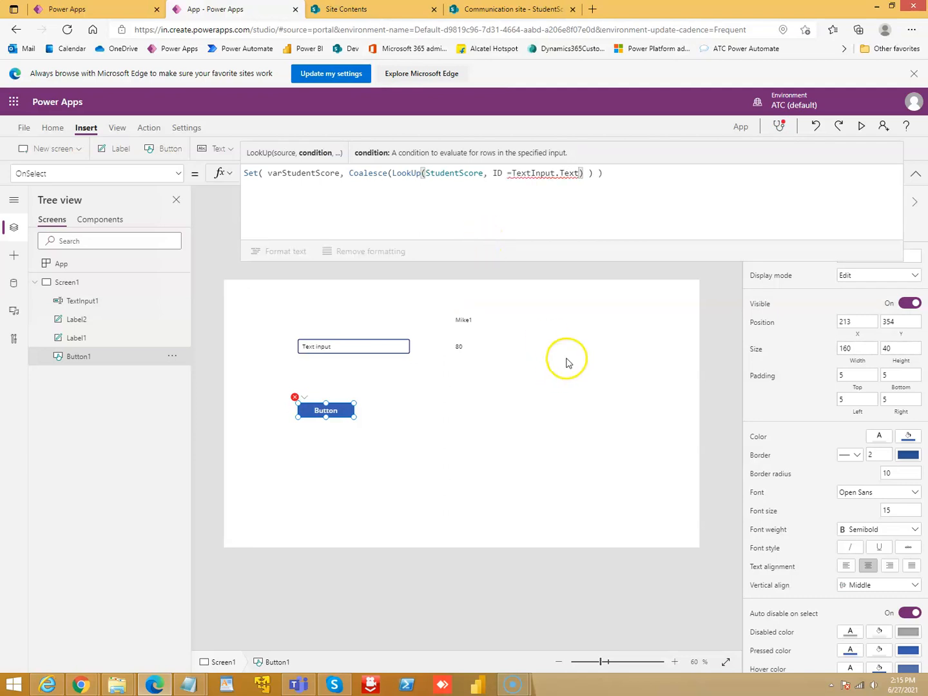
# Fix the formula error so the condition reads ID = Value(TextInput1.Text).
pyautogui.click(304, 397)
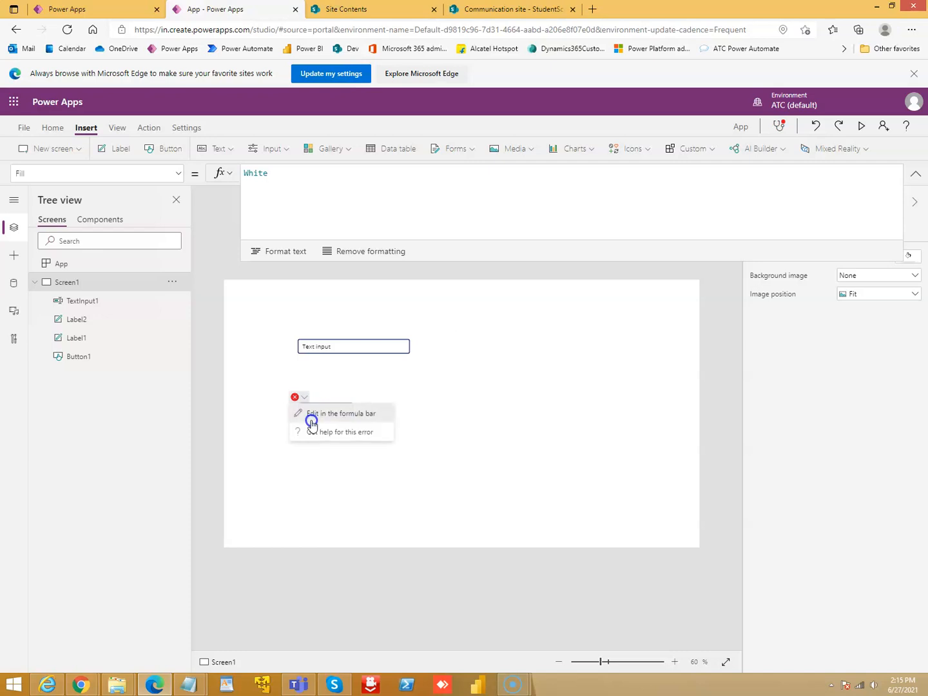
pyautogui.click(79, 356)
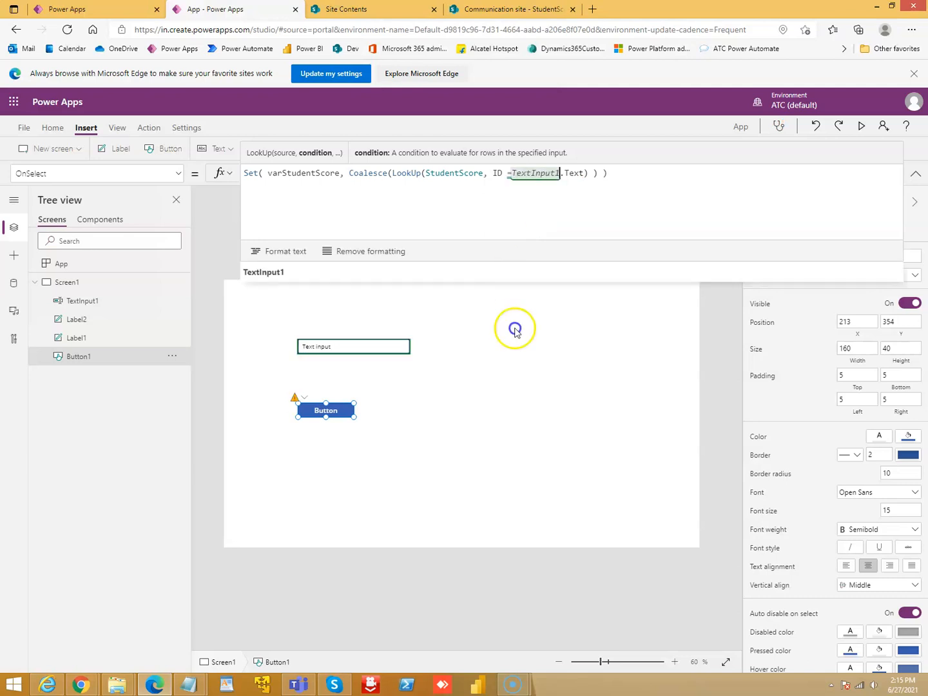
pyautogui.click(305, 397)
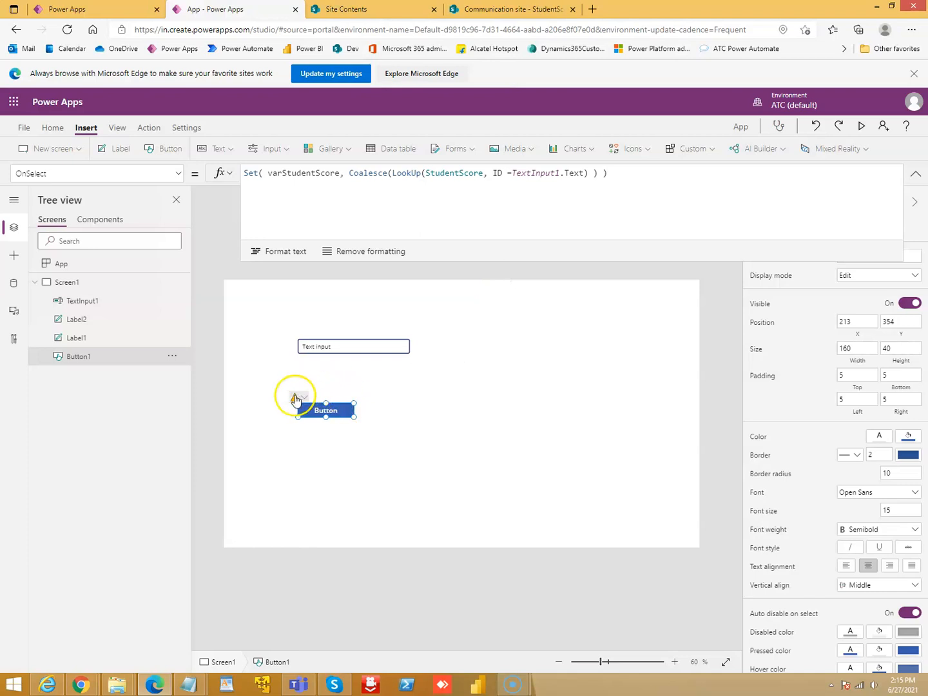
pyautogui.moveTo(295, 398)
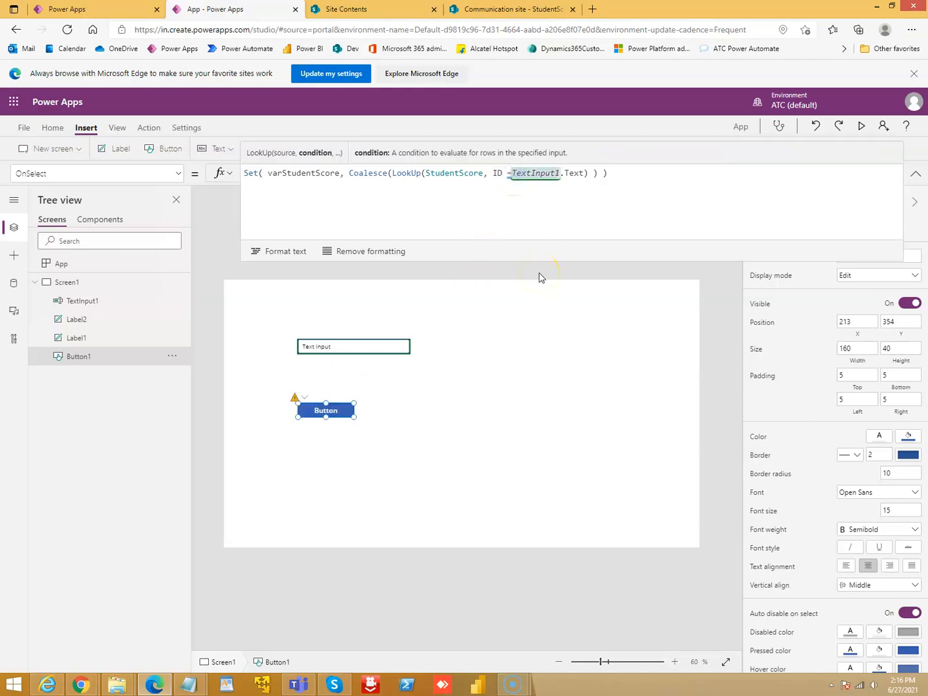
pyautogui.write('Value(')
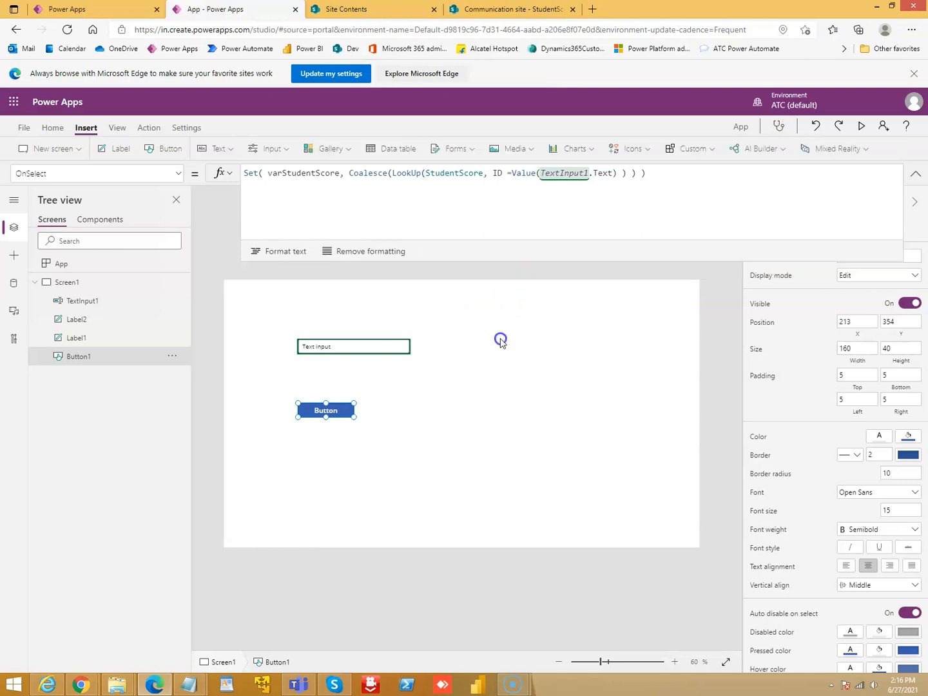
pyautogui.moveTo(583, 209)
pyautogui.write('1')
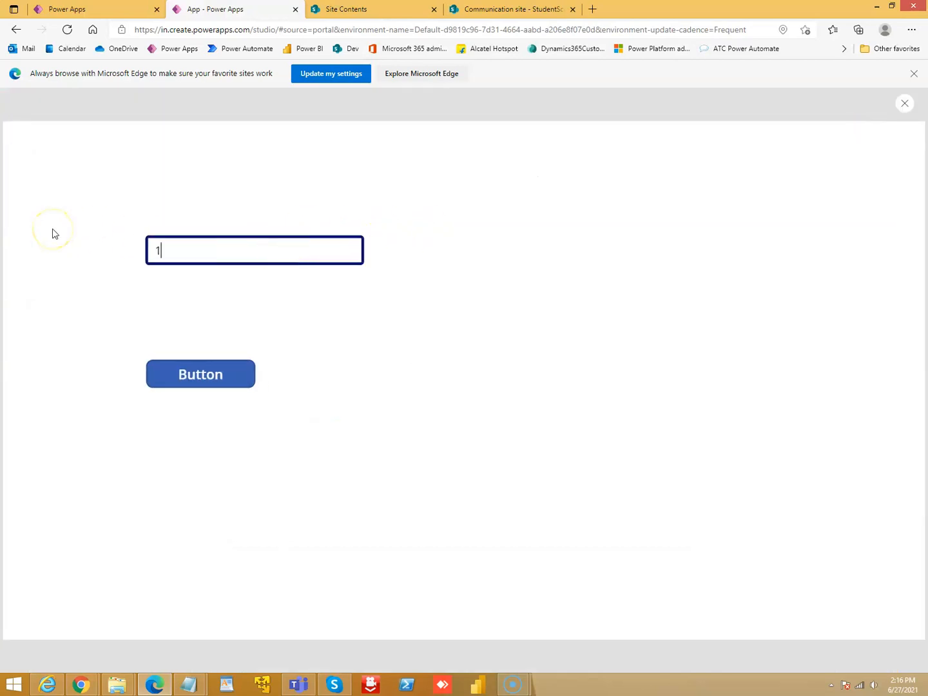
# Preview the app: ID 1 returns John with 25, ID 2 returns Mike1 with 80.
pyautogui.click(202, 374)
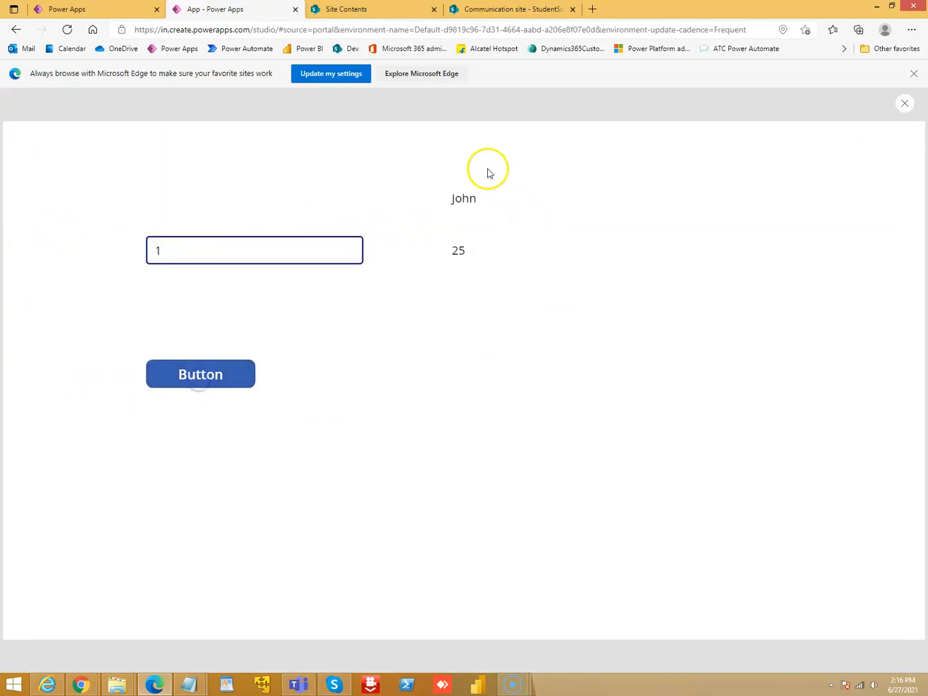
pyautogui.click(510, 9)
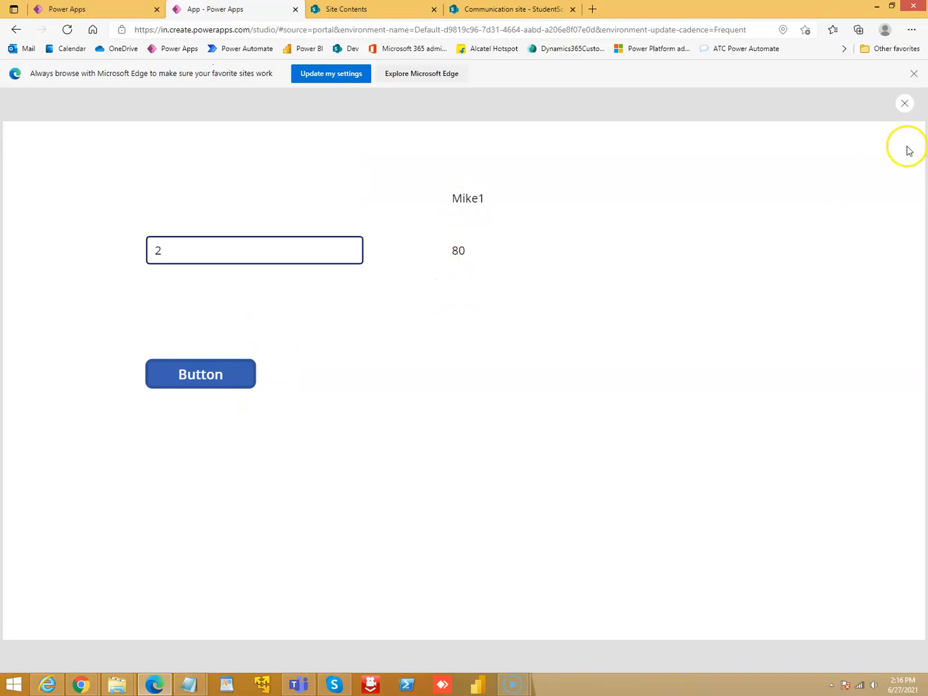
pyautogui.click(905, 103)
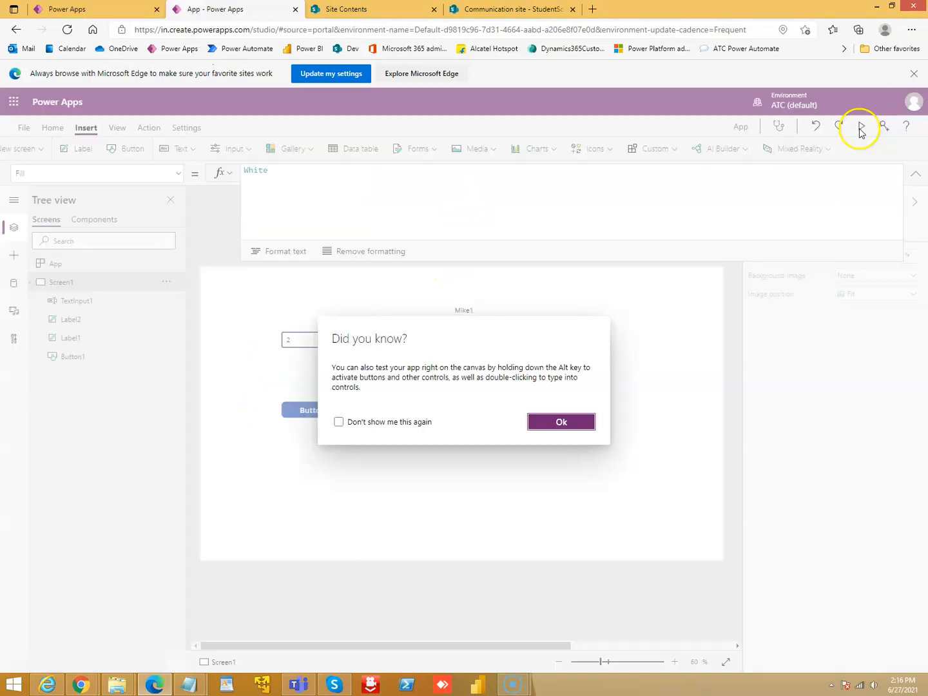
pyautogui.click(559, 422)
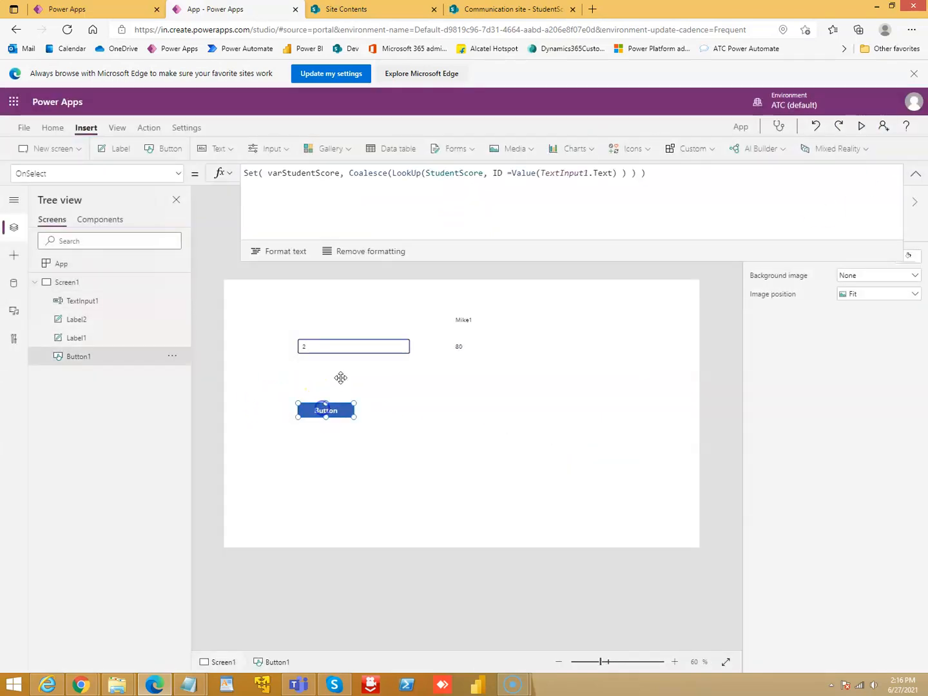